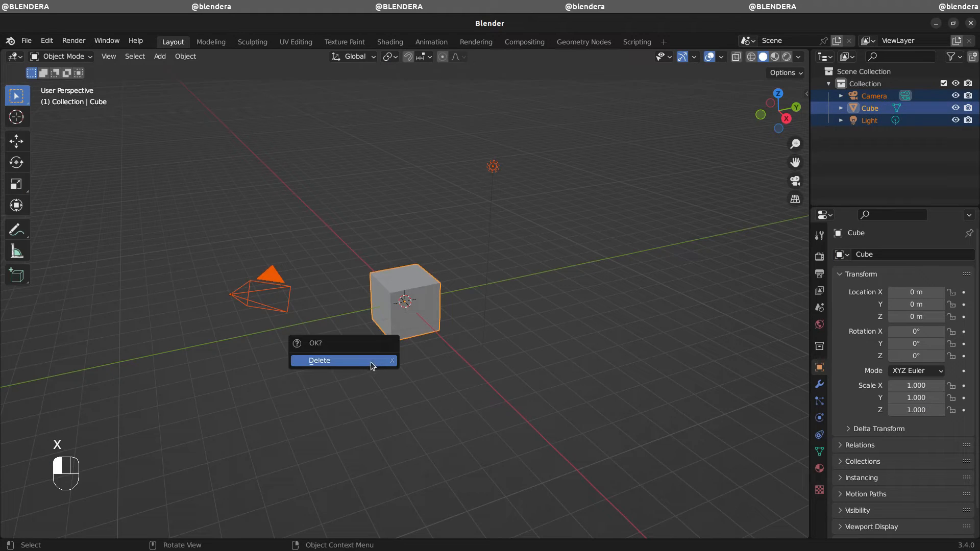
- Delete the default cube, camera and light, add a 12-vertex mesh circle, and enter Edit Mode
left_click(320, 360)
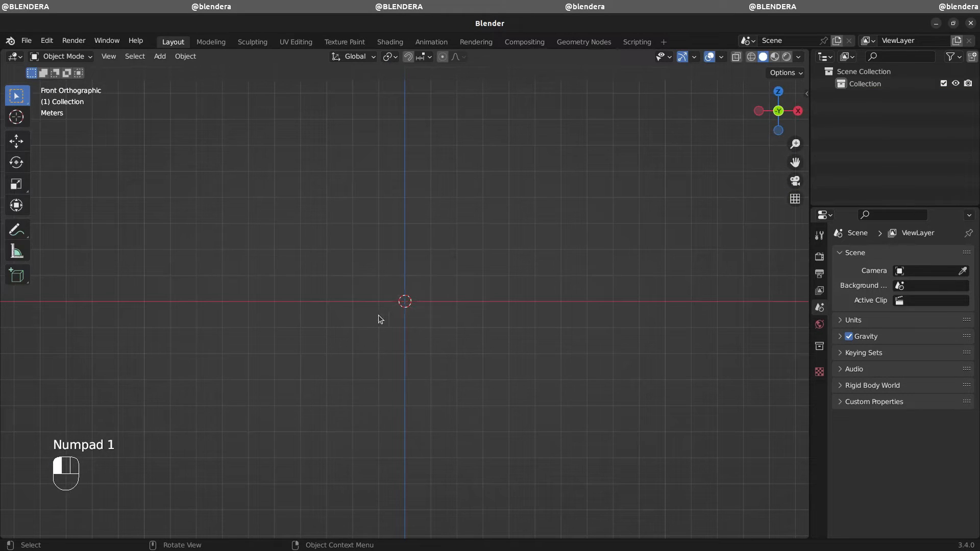
key("shift+a")
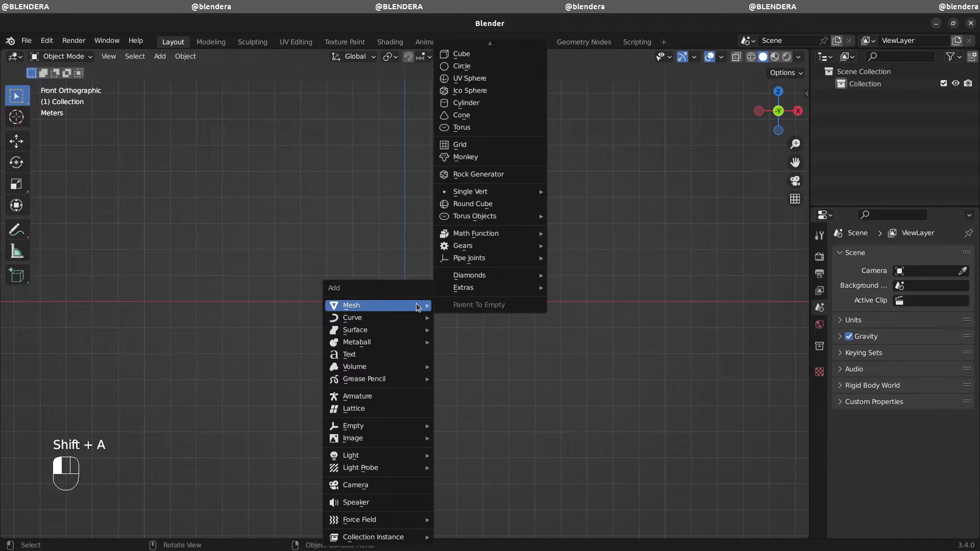
left_click(461, 66)
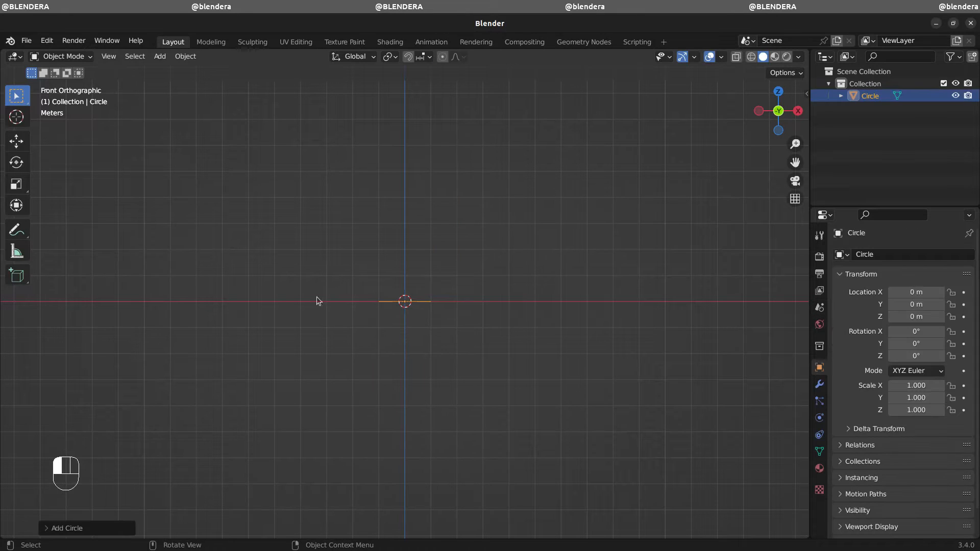
left_click(66, 527)
type("12")
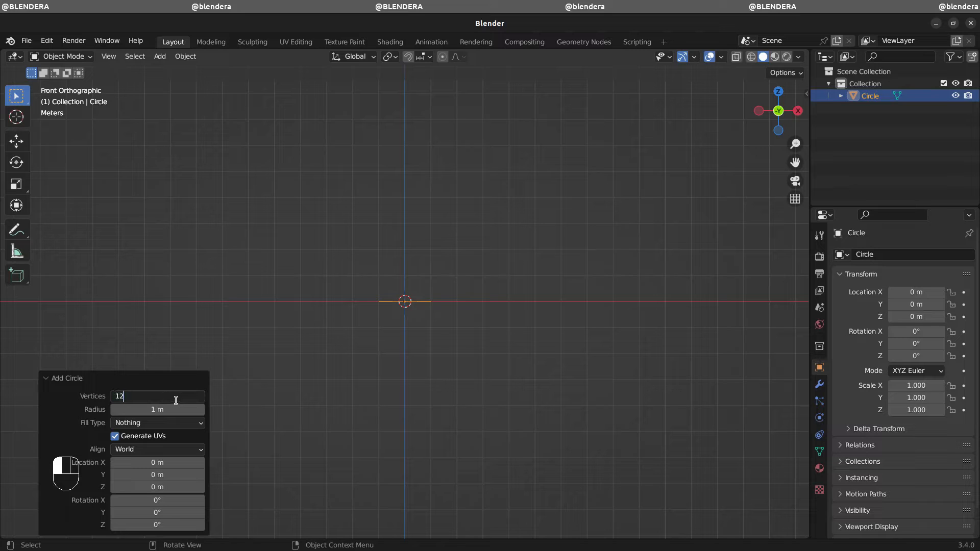
key("Tab")
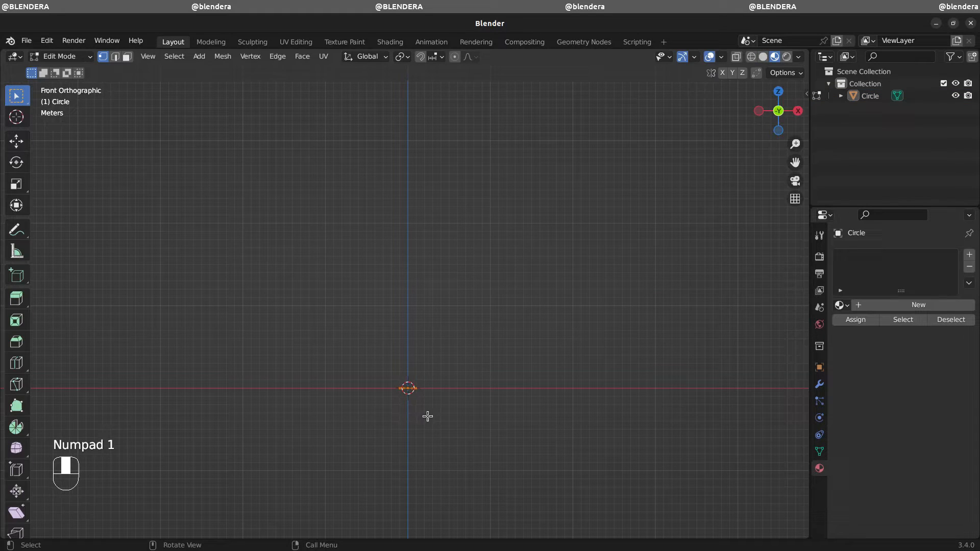
- Extrude the circle about 37 m up along Z into a thin tube, then exit Edit Mode
key("e")
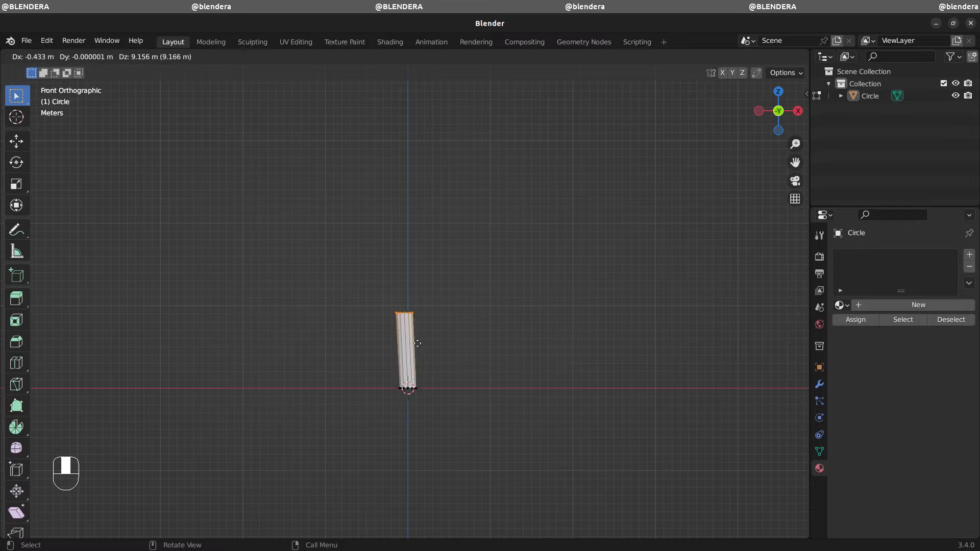
mouse_move(417, 215)
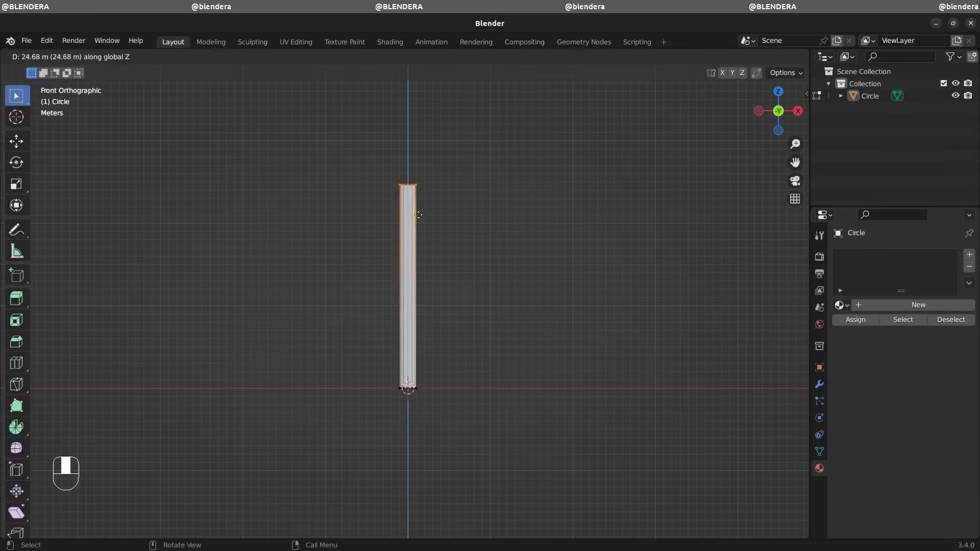
left_click(505, 162)
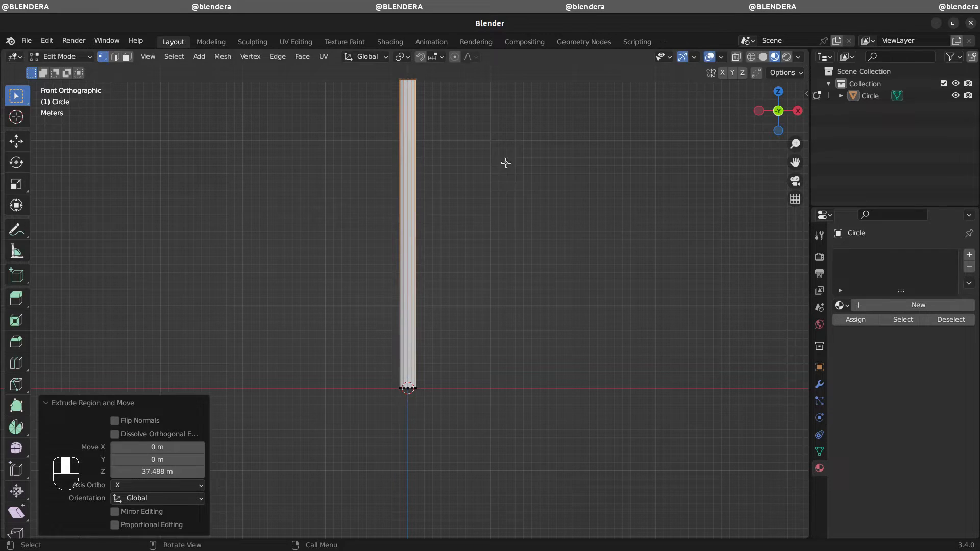
key("Tab")
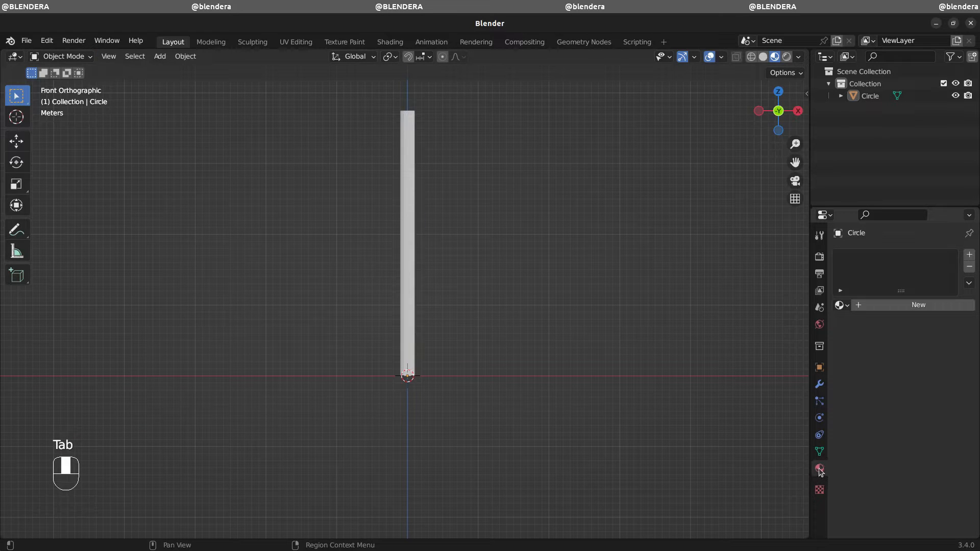
- Add new material Material.001 to the tube and set its roughness to 0.15
left_click(819, 468)
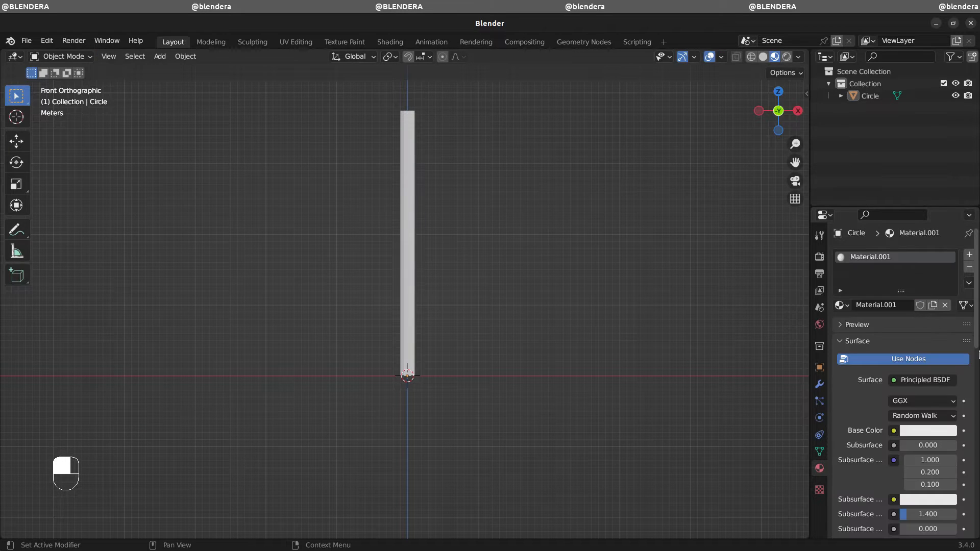
scroll("down", 3)
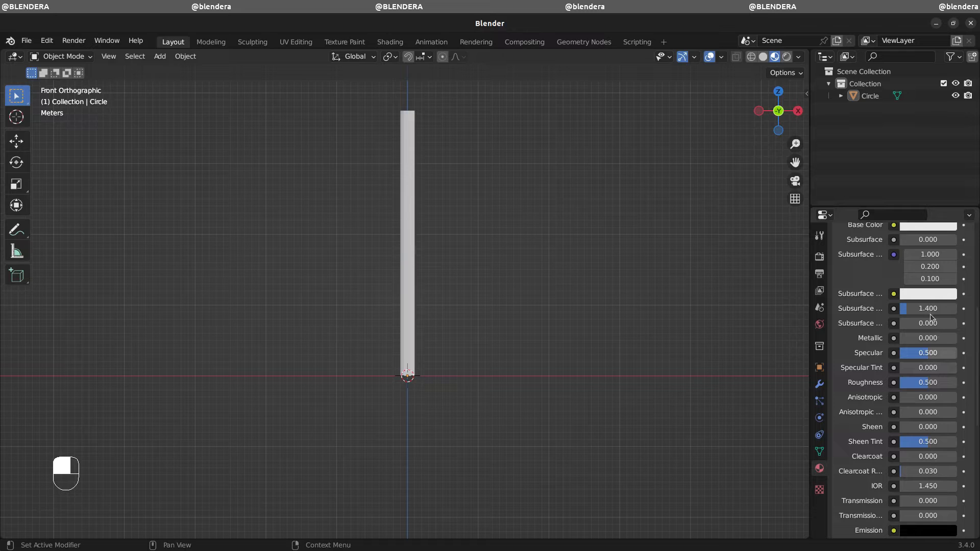
double_click(927, 382)
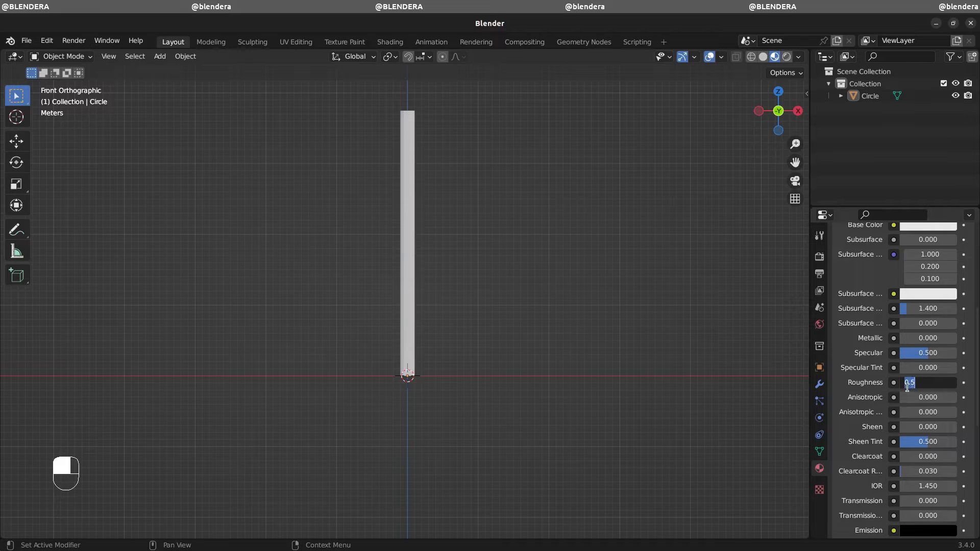
type("0.150")
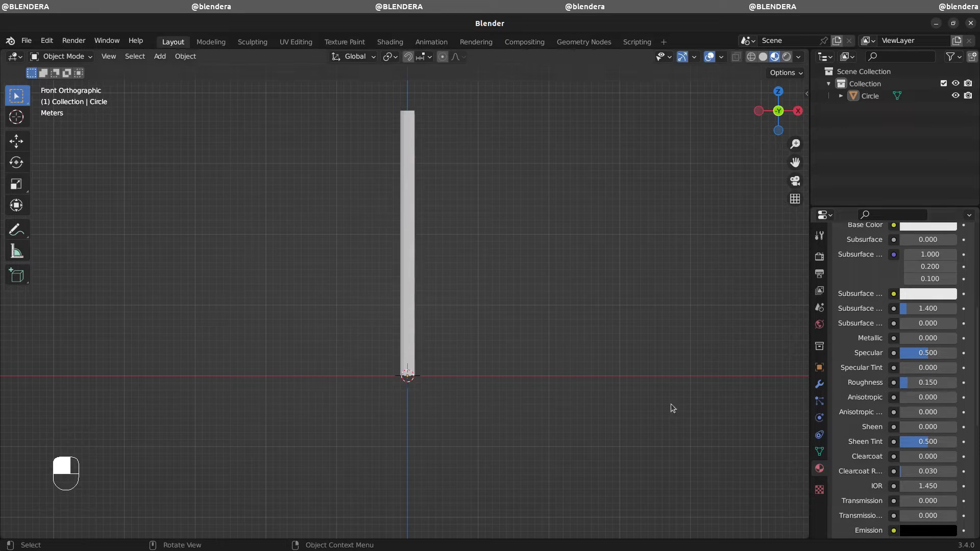
mouse_move(406, 293)
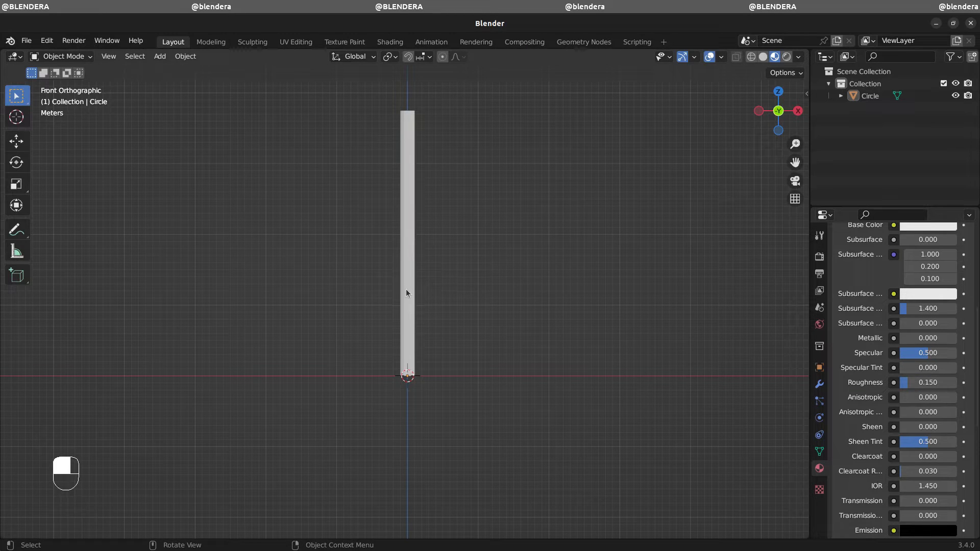
- Assign a red second material (Material.002) to a face strip, with roughness 0.153
key("Tab")
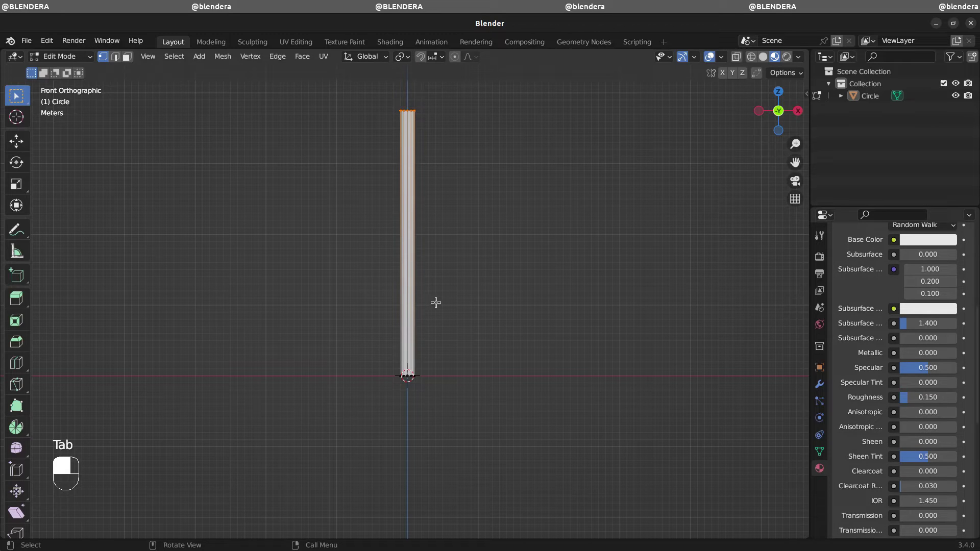
key("3")
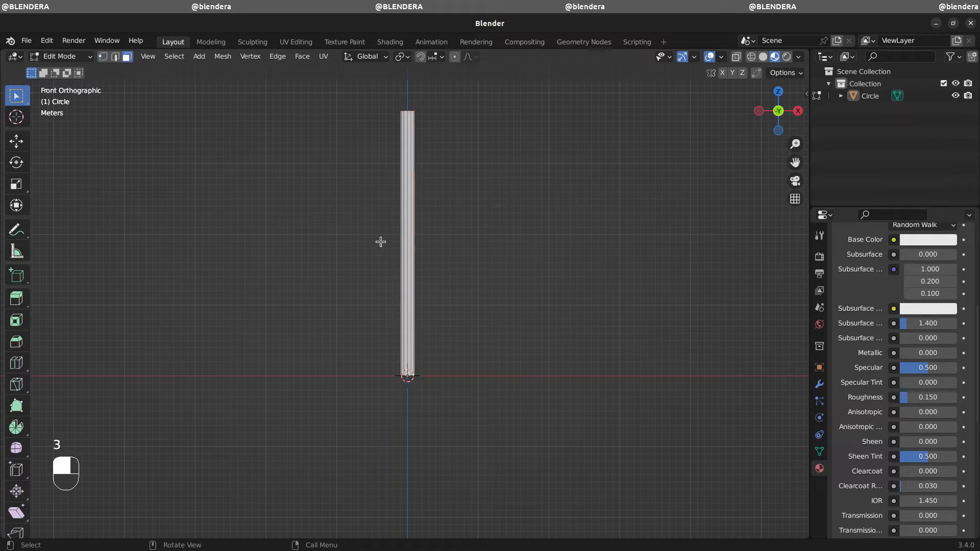
mouse_move(476, 314)
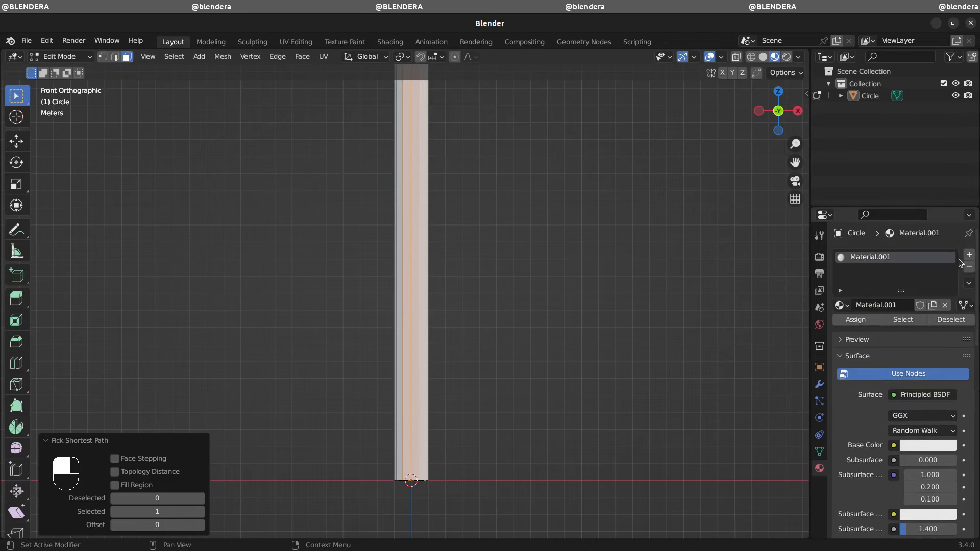
left_click(969, 254)
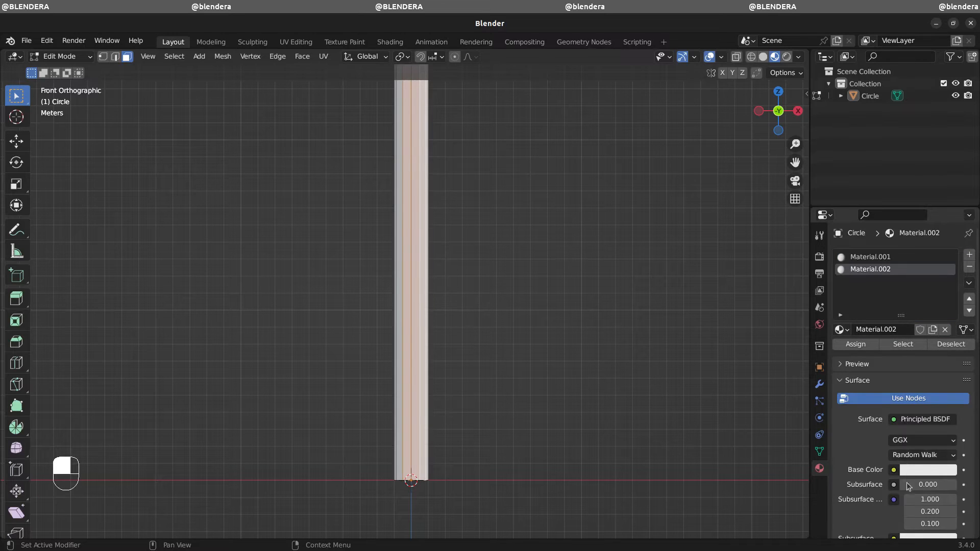
left_click(928, 470)
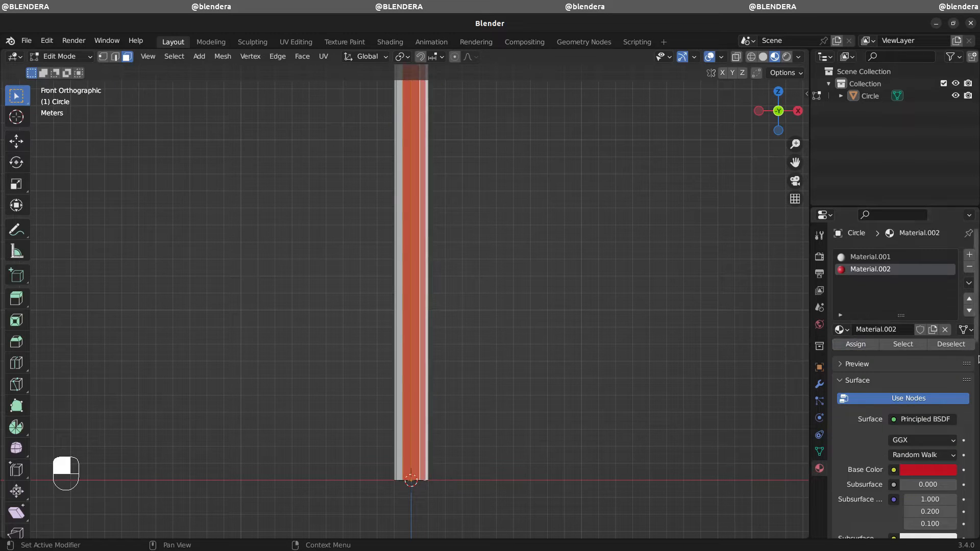
scroll("down", 3)
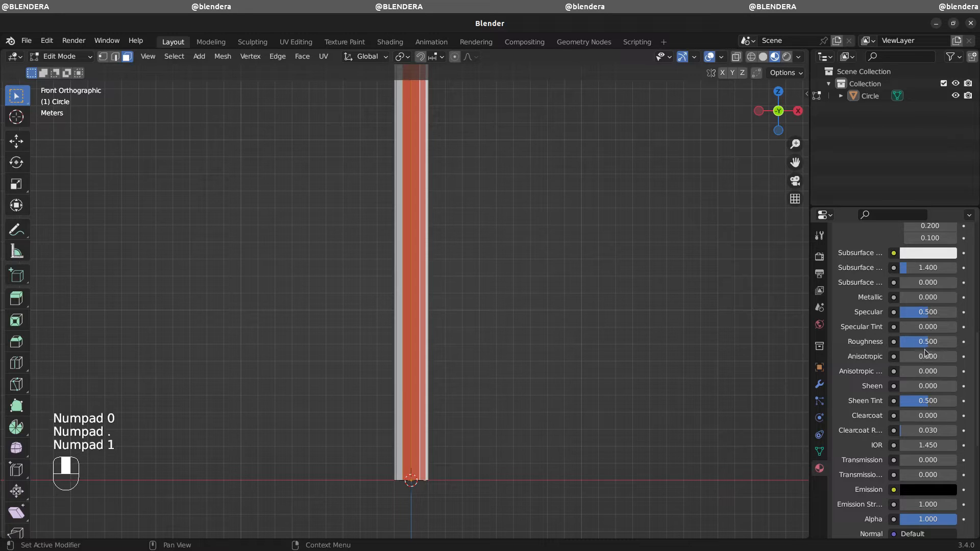
double_click(927, 342)
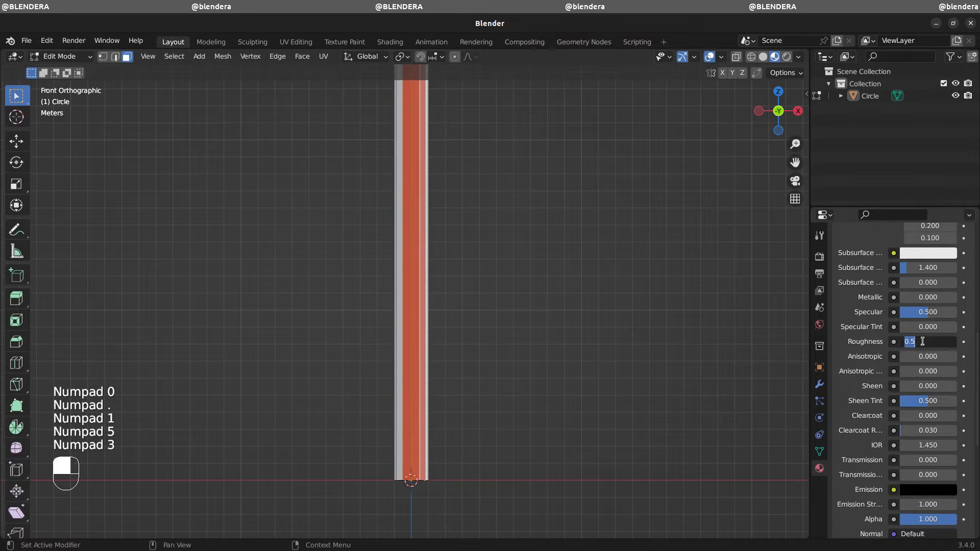
type("0.153")
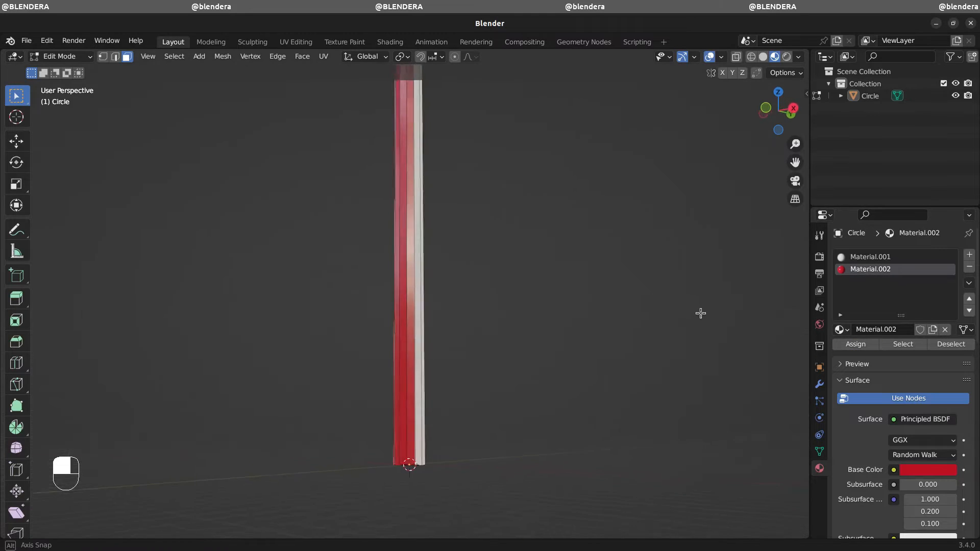
- Add a Catmull-Clark Subdivision Surface modifier at level 2 to the tube
key("Tab")
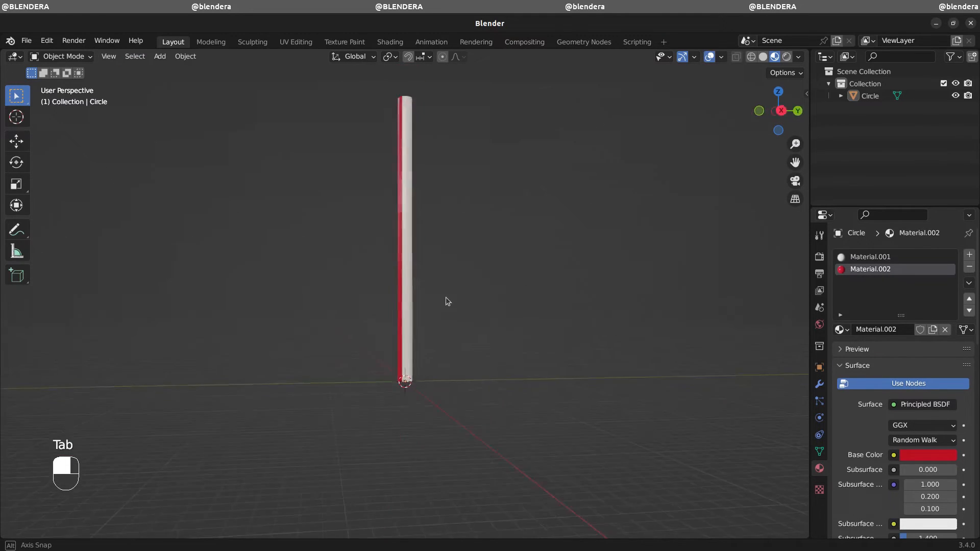
left_click(819, 385)
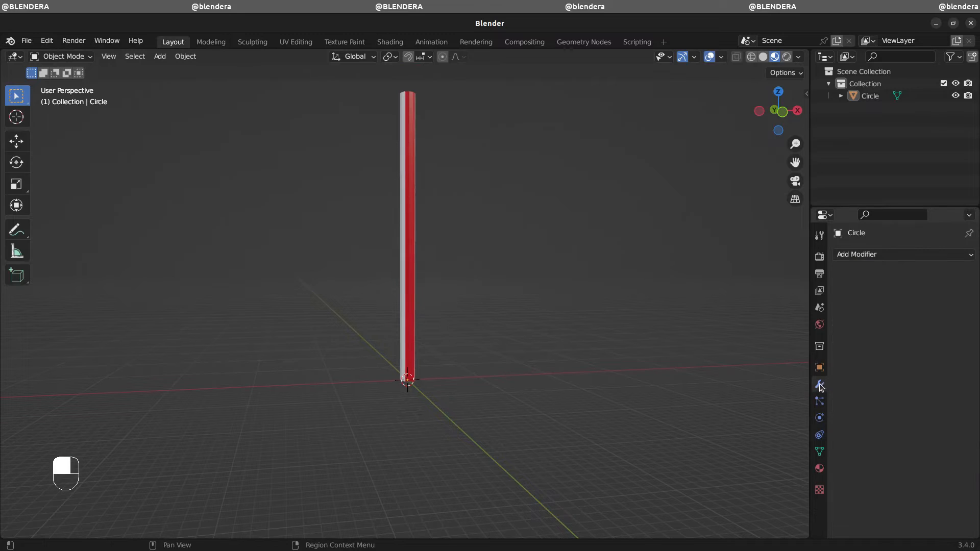
left_click(901, 254)
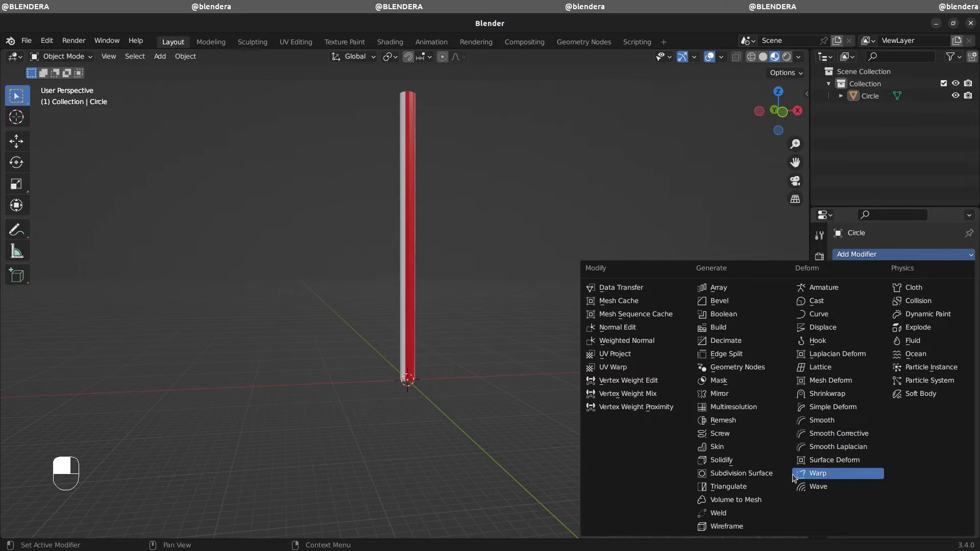
left_click(740, 473)
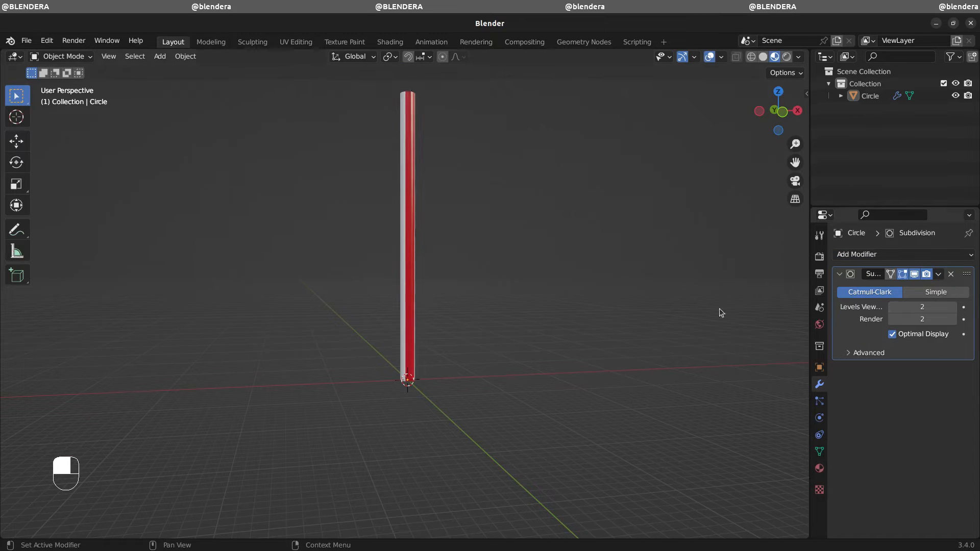
mouse_move(523, 289)
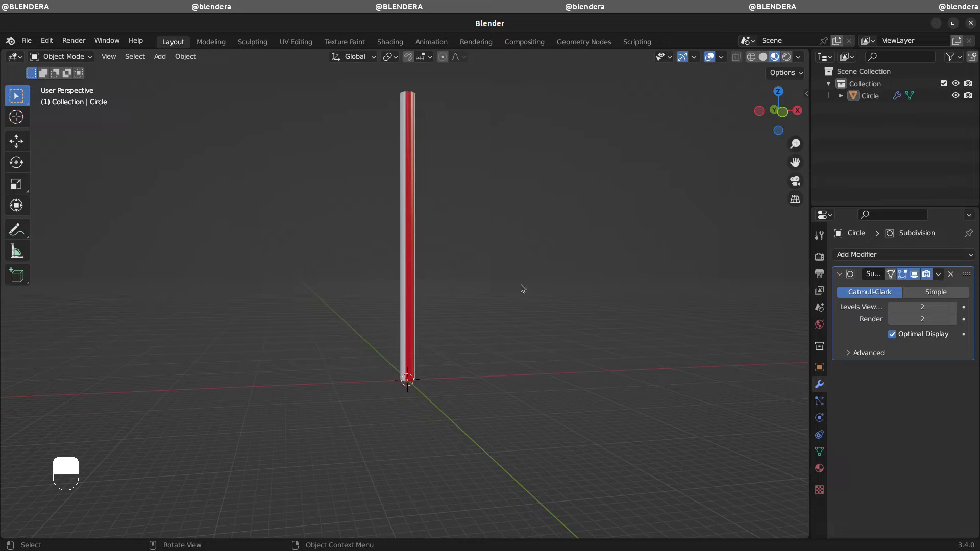
mouse_move(505, 295)
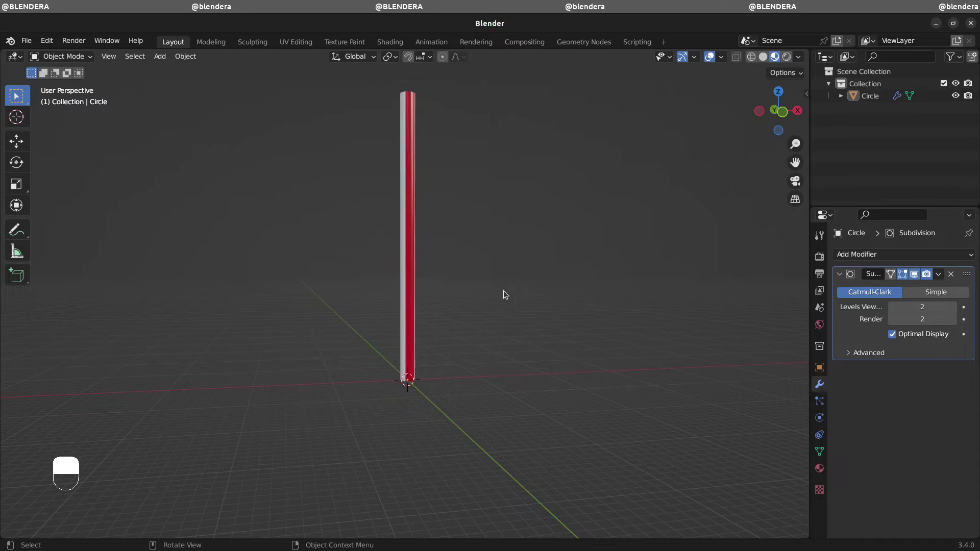
key("Tab")
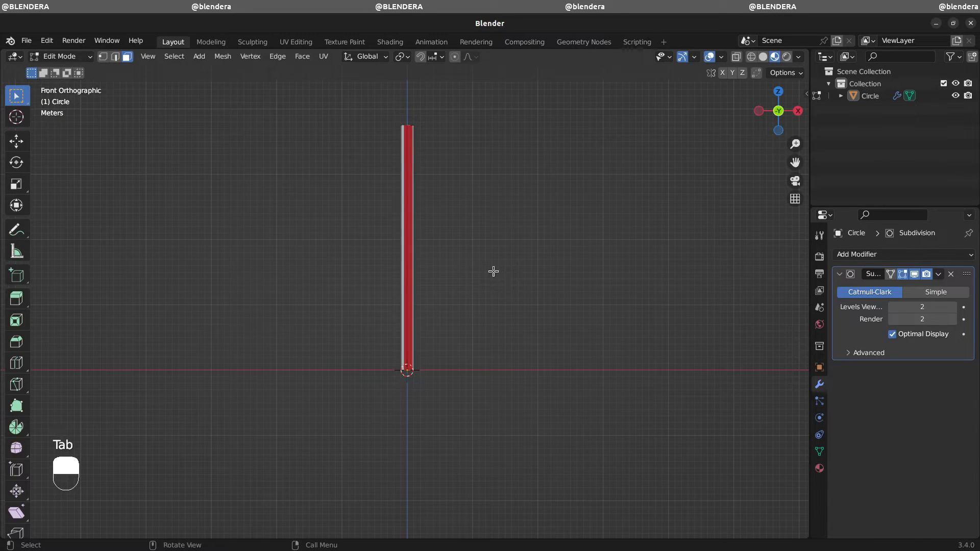
- Add 24 evenly spaced loop cuts along the tube, then return to Object Mode
key("ctrl+r")
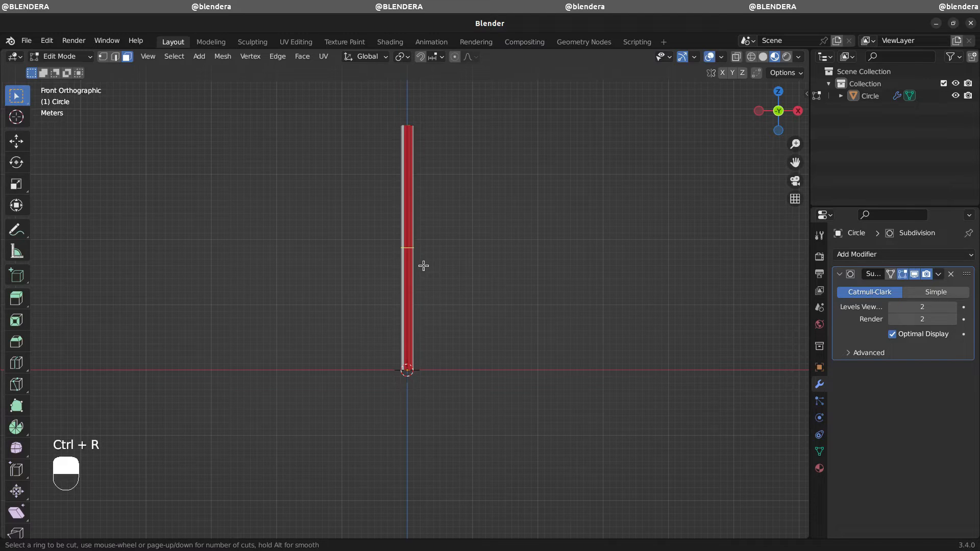
scroll("up", 3)
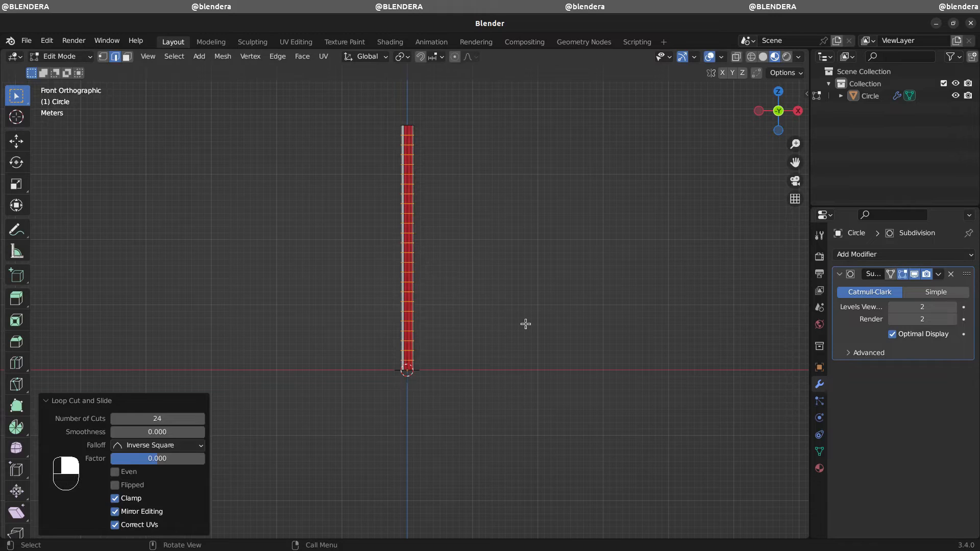
key("Tab")
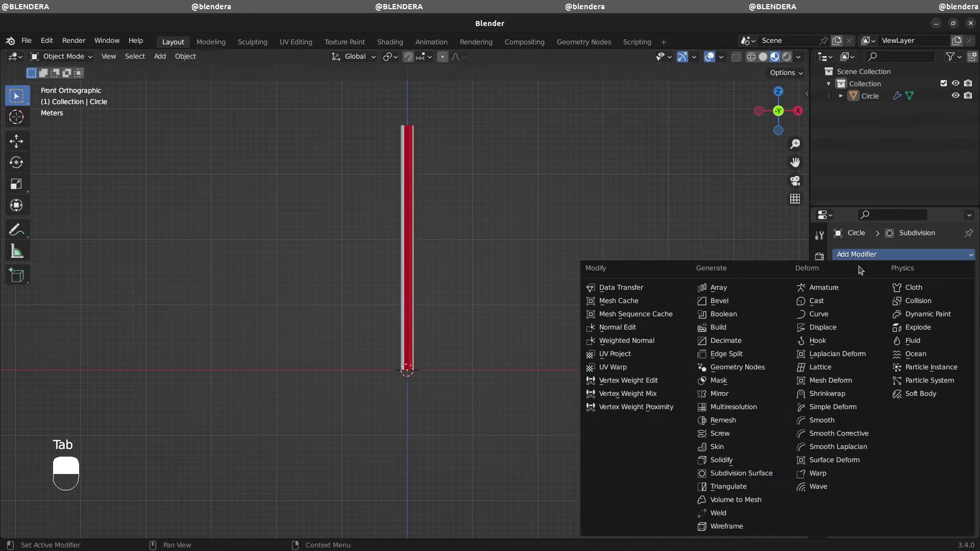
- Twist the tube 720° around Z with a Simple Deform modifier and apply it
left_click(827, 407)
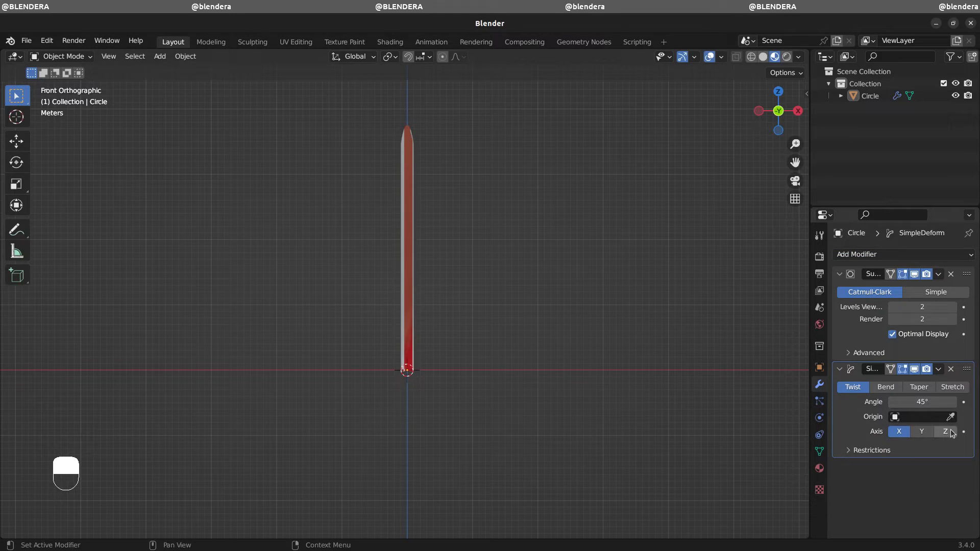
left_click(946, 431)
type("360d")
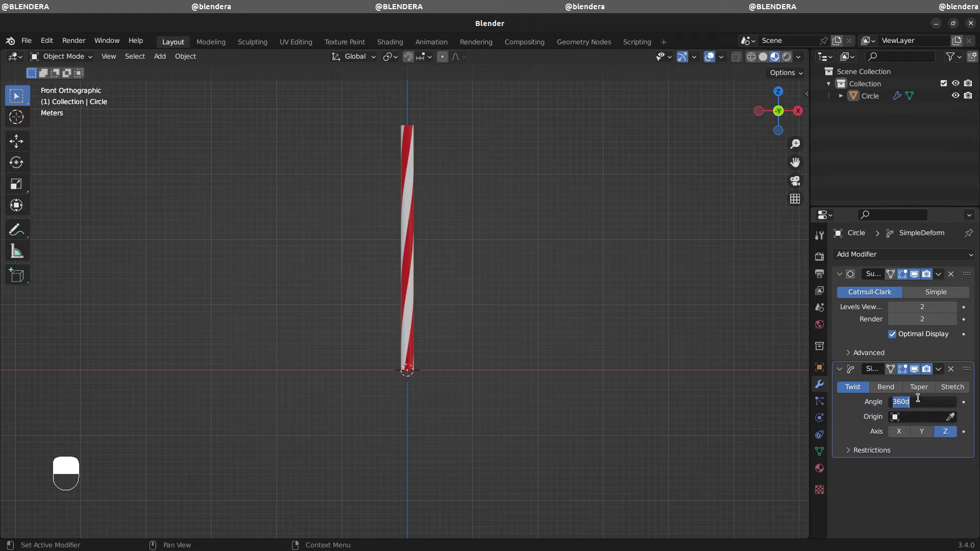
type("72")
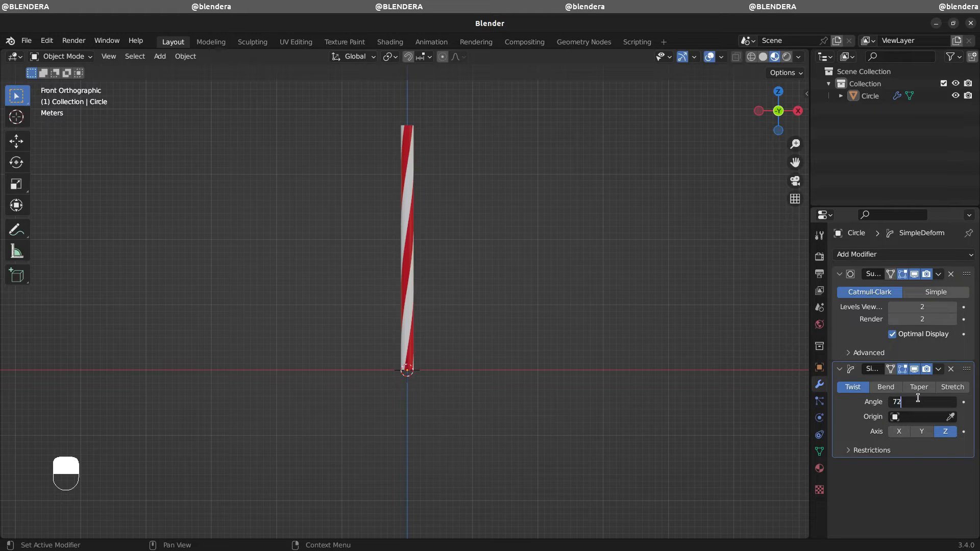
type("720°")
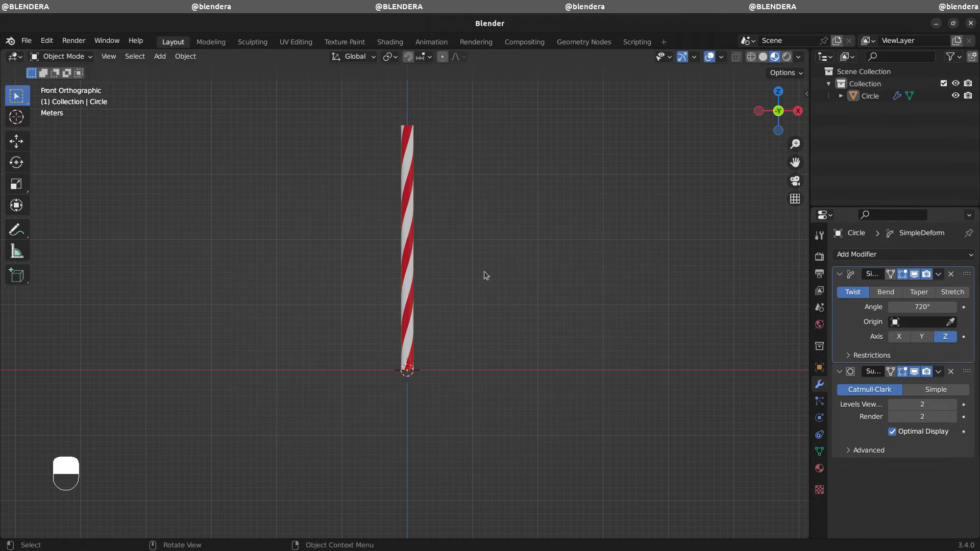
left_click(938, 274)
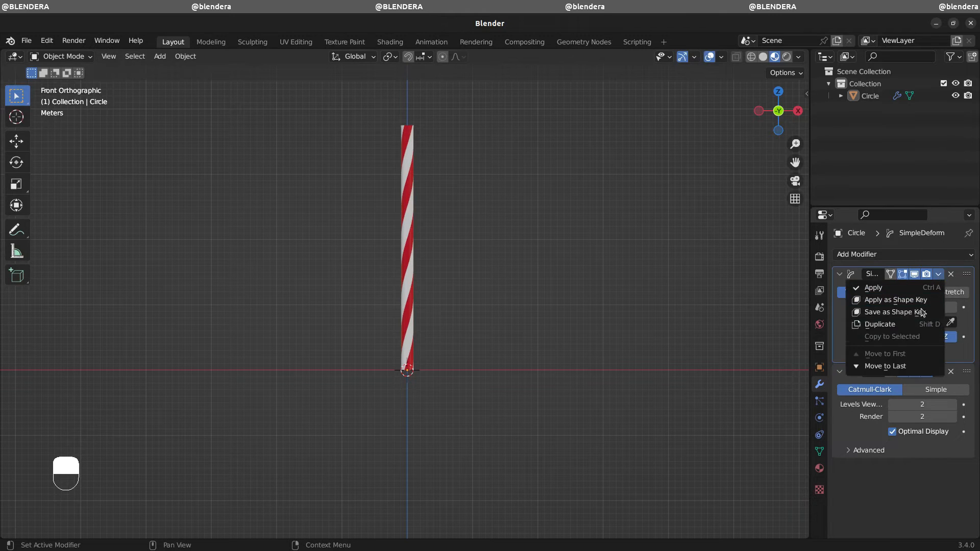
left_click(874, 288)
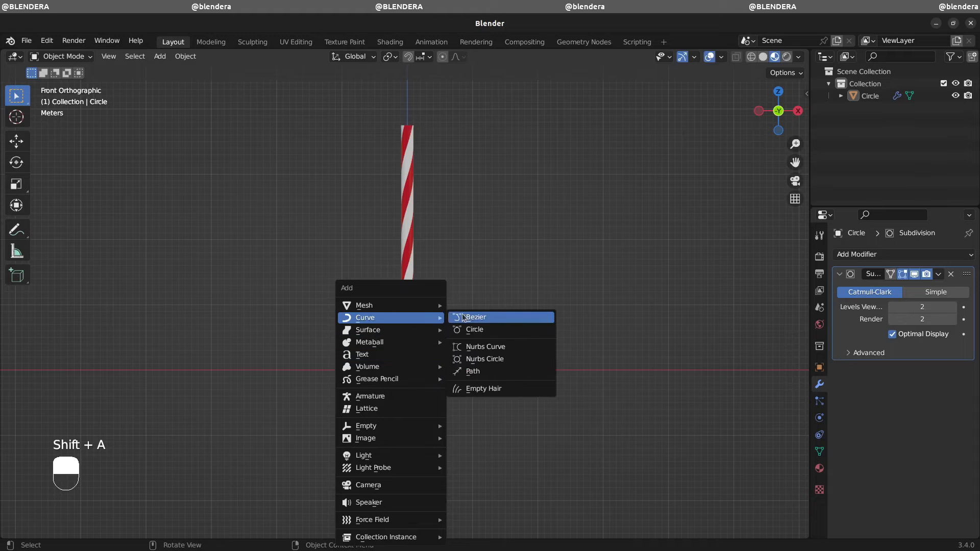
- Add a Bezier curve standing upright, then rotate its point handles 45° and enlarge them
left_click(477, 317)
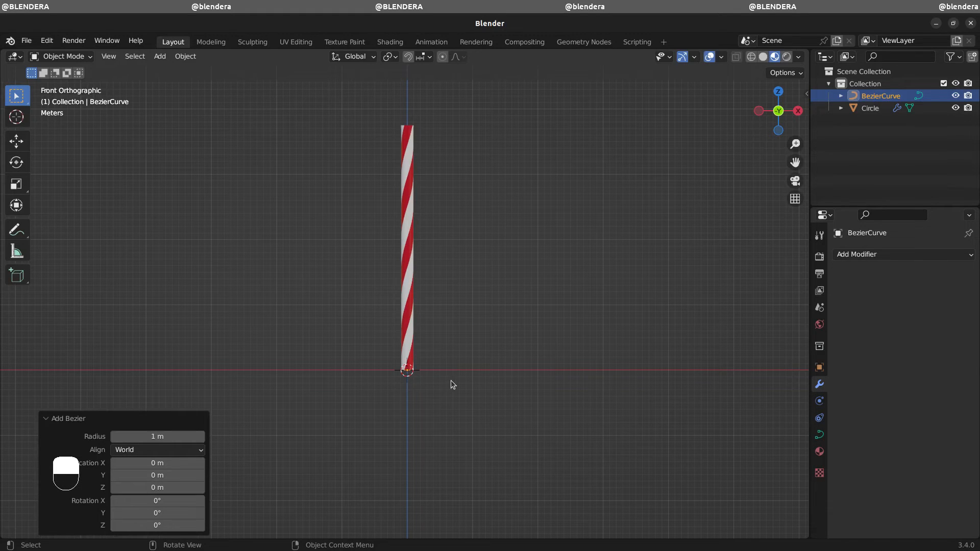
key("s")
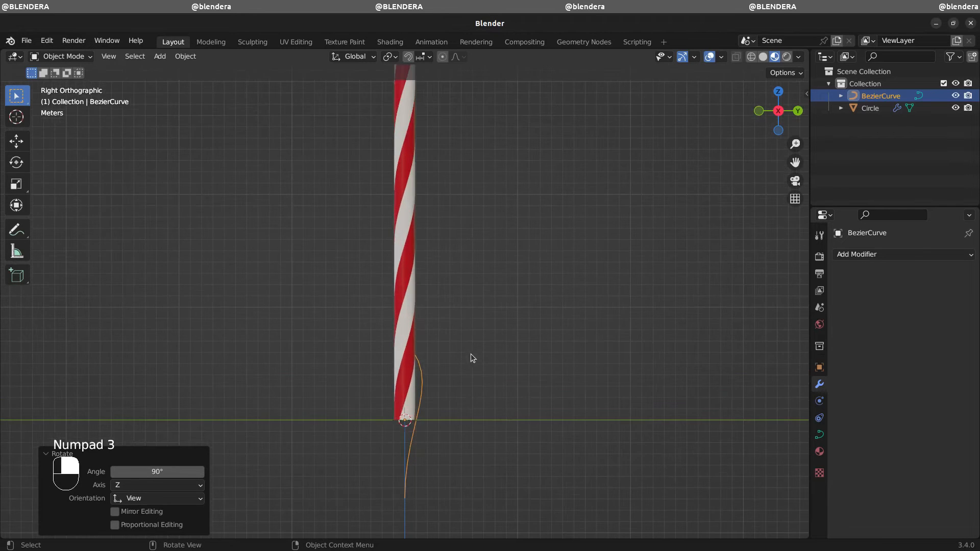
key("Tab")
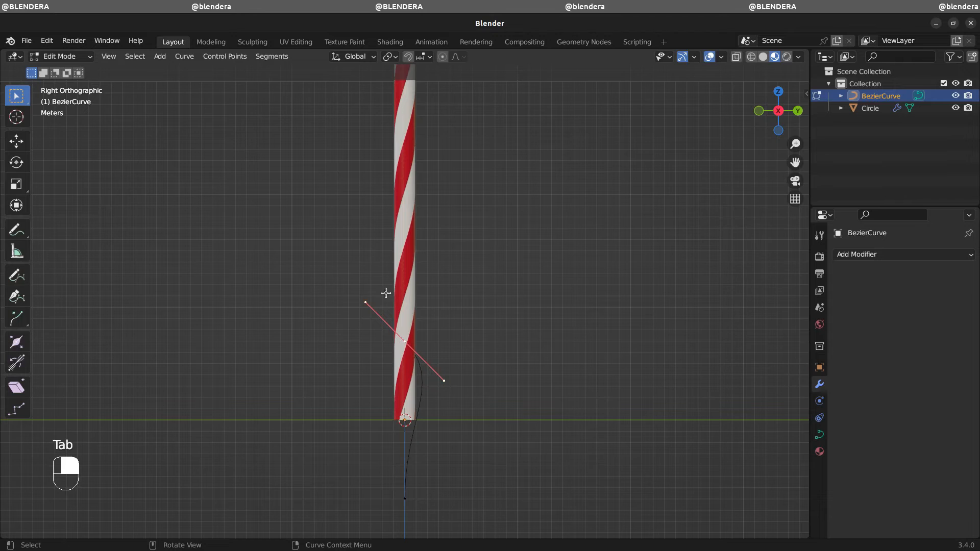
mouse_move(474, 395)
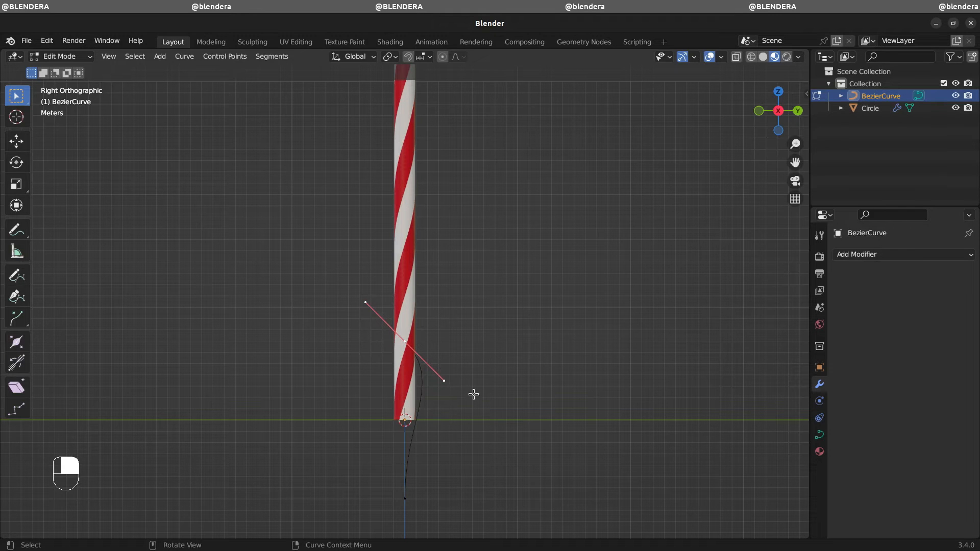
key("r")
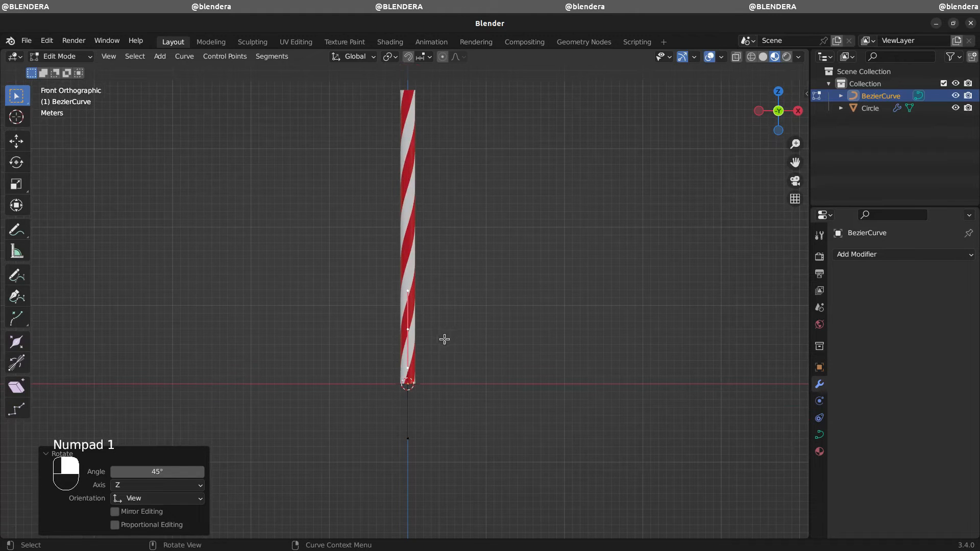
key("g")
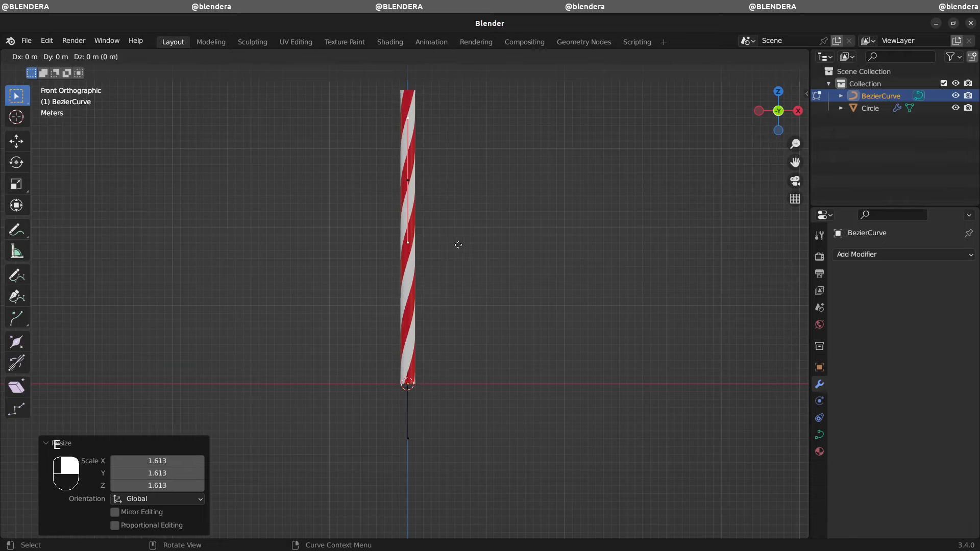
- Extrude a new curve point to the right and rotate its handles to round the hook
key("e")
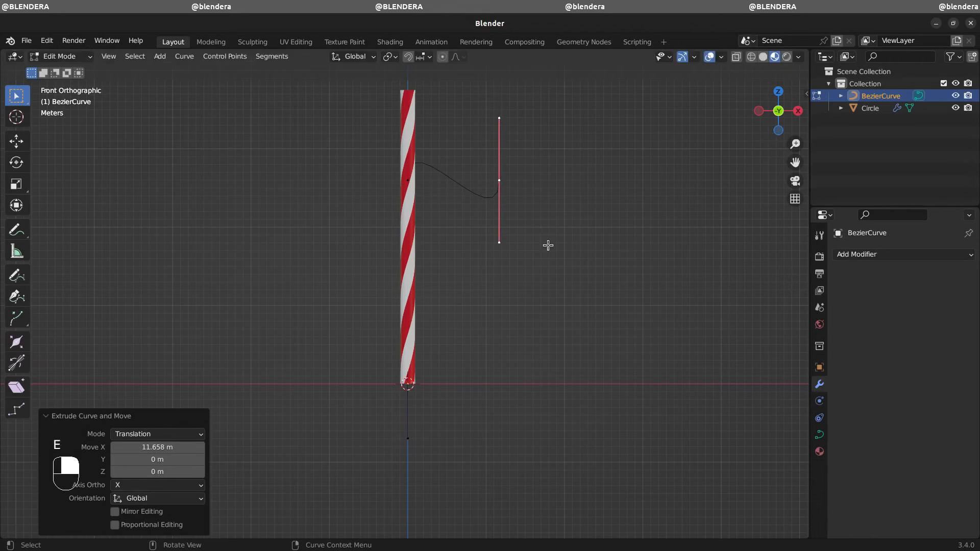
key("r")
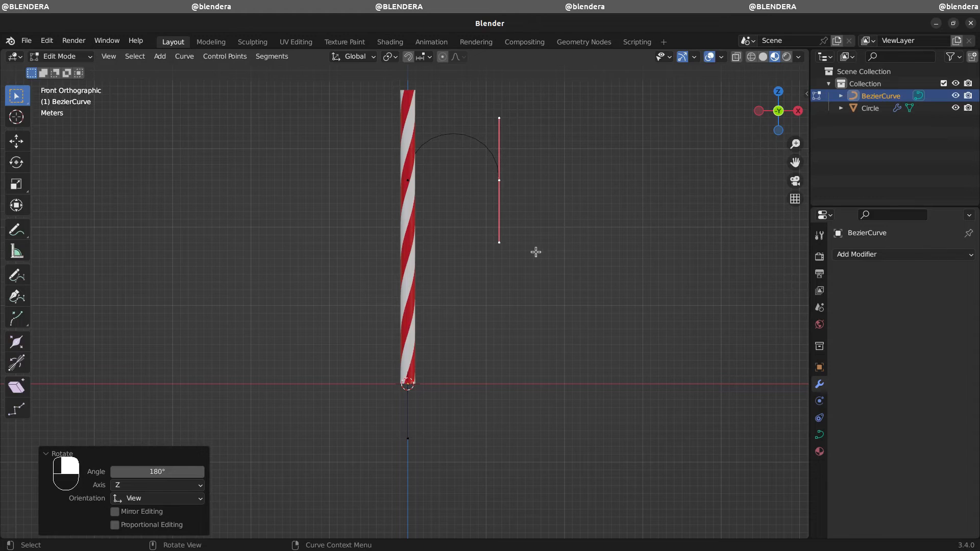
key("Tab")
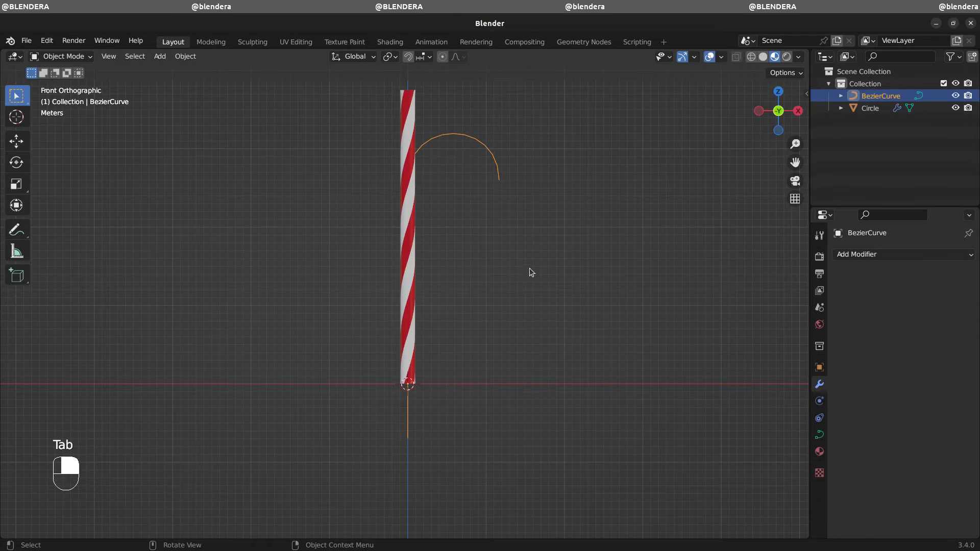
mouse_move(413, 423)
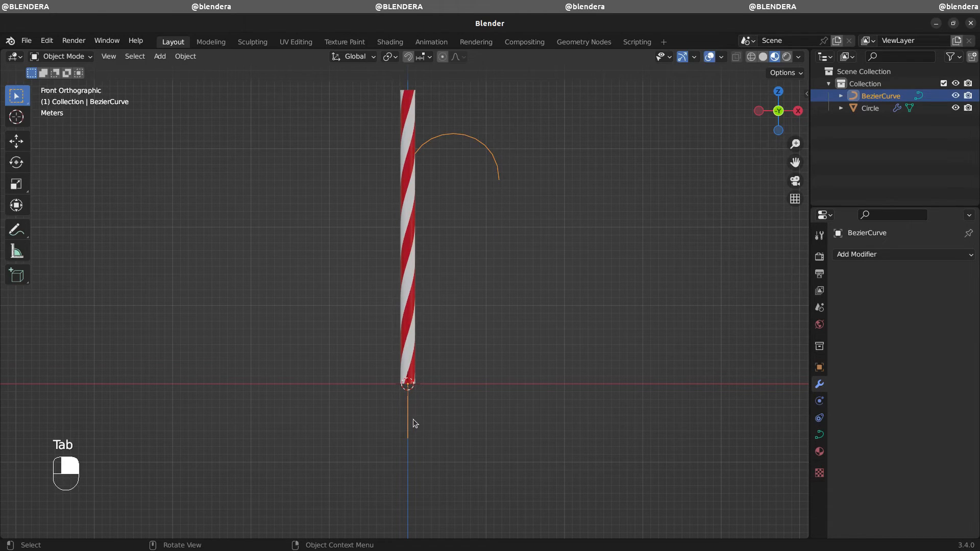
- Move the Bezier curve's points about 6.9 m straight up along Z
key("Tab")
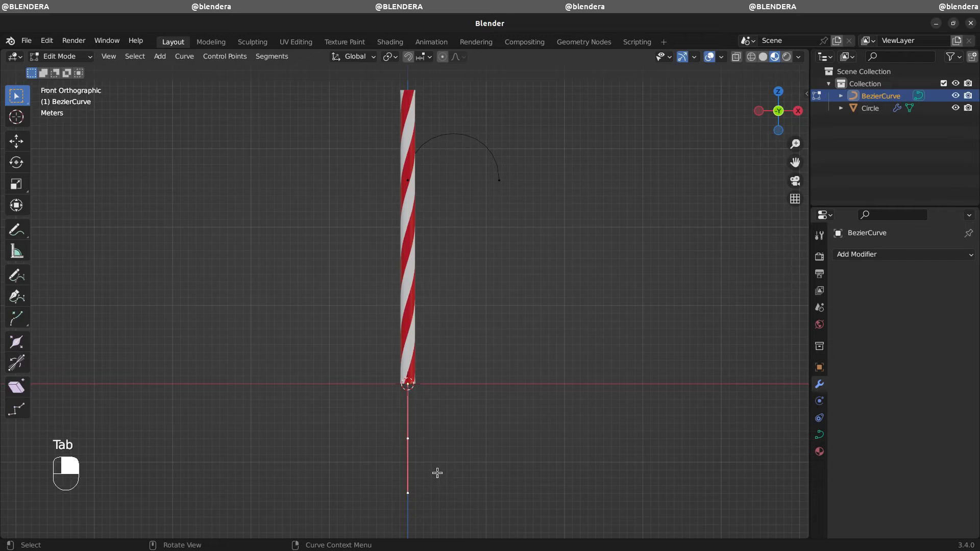
key("g")
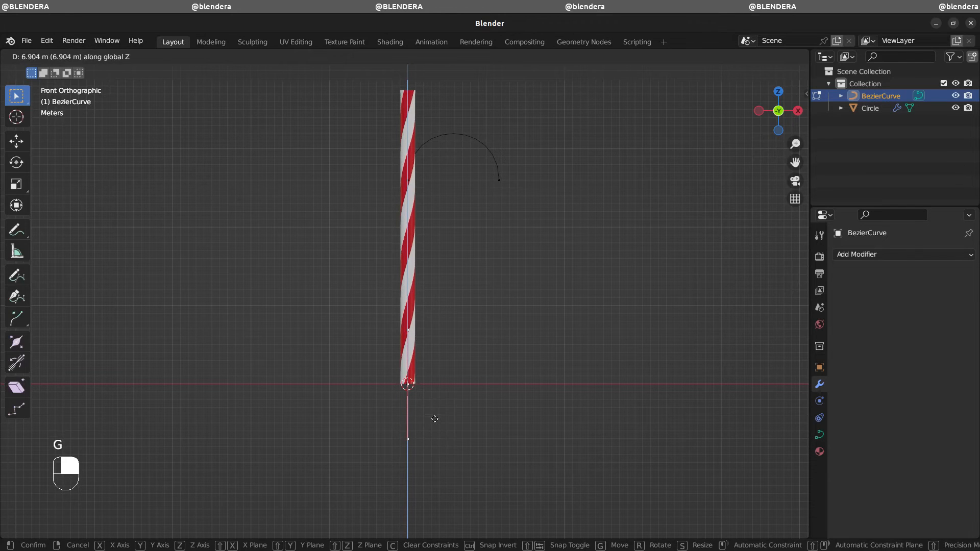
key("Tab")
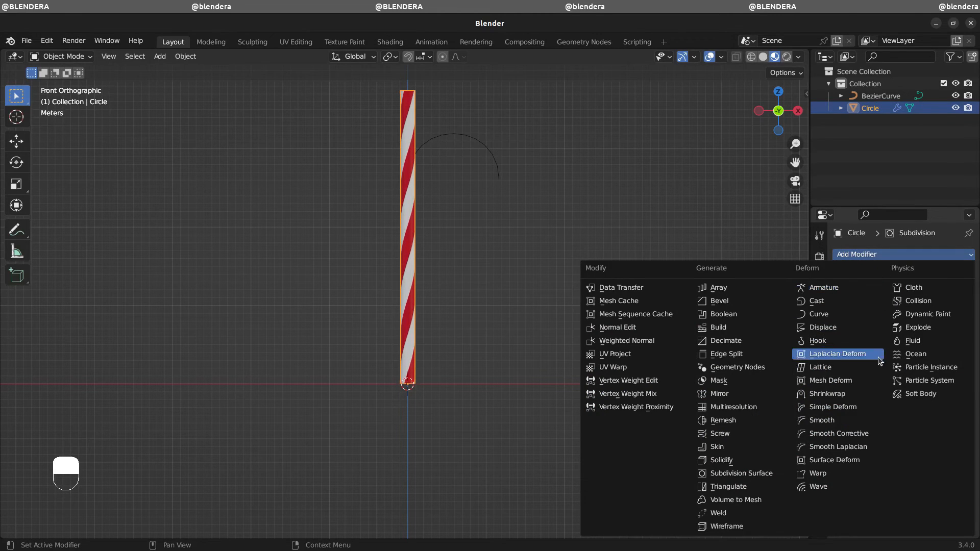
mouse_move(837, 314)
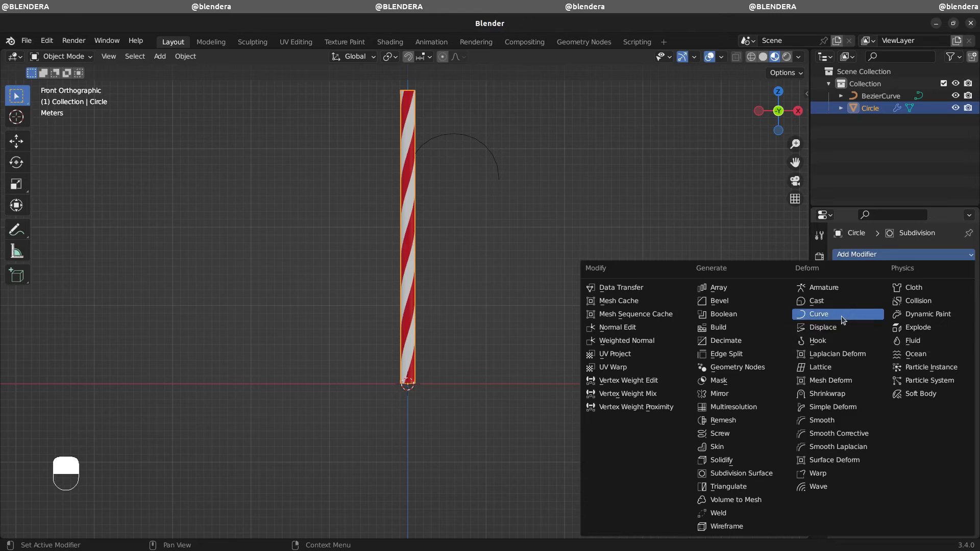
- Add a Curve modifier to the stick targeting BezierCurve with Deform Axis -X
left_click(819, 314)
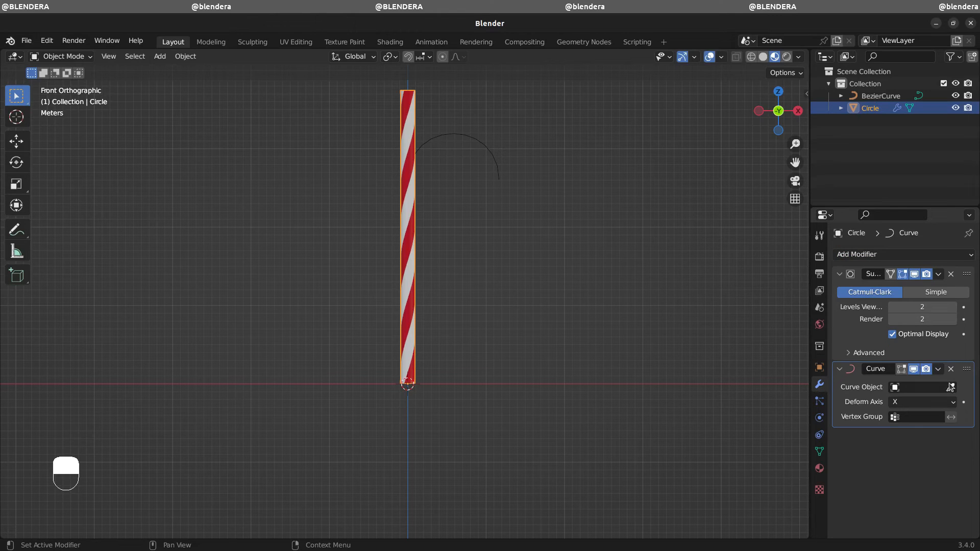
left_click(951, 387)
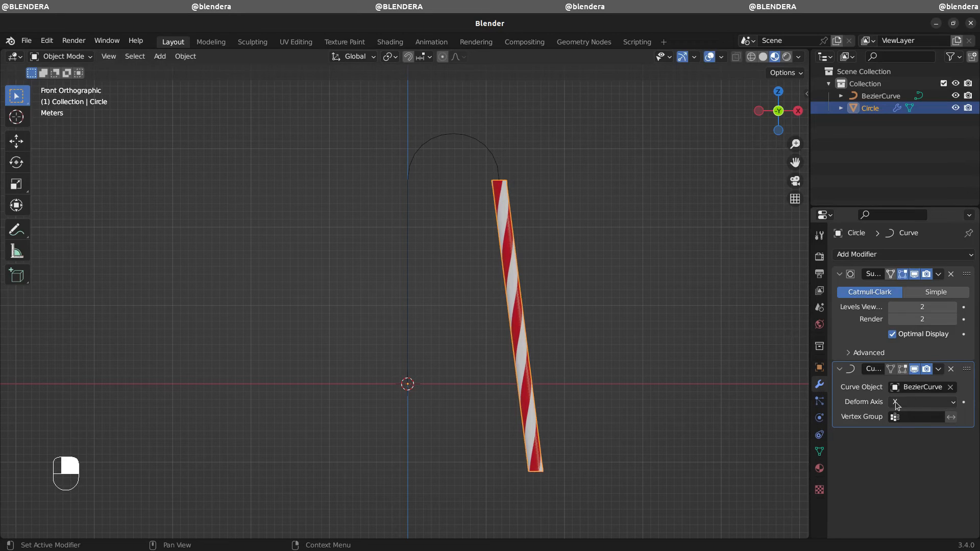
left_click(922, 402)
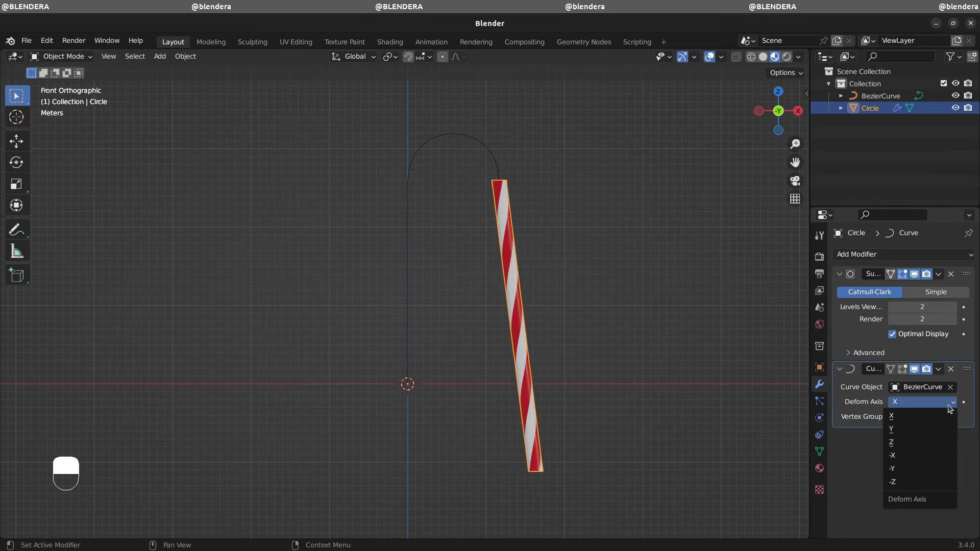
mouse_move(919, 455)
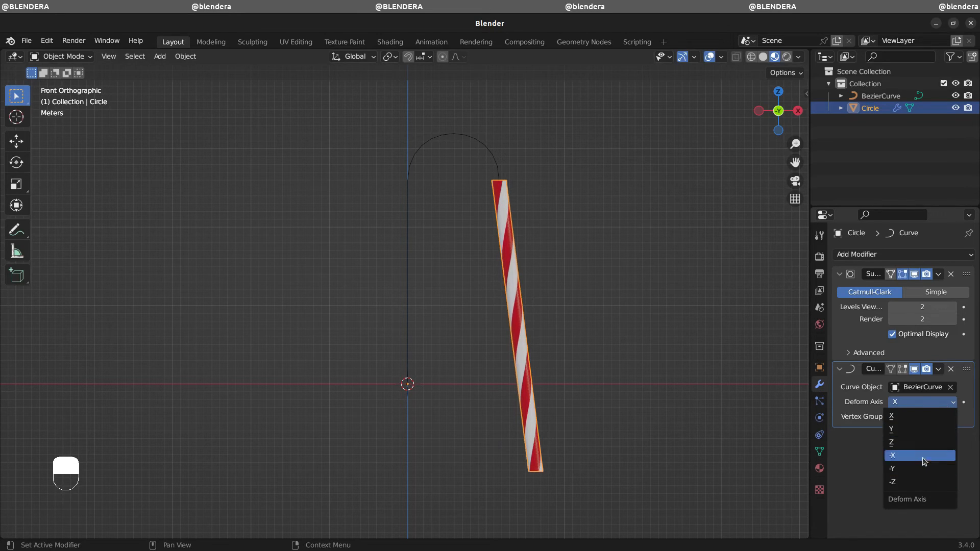
left_click(893, 455)
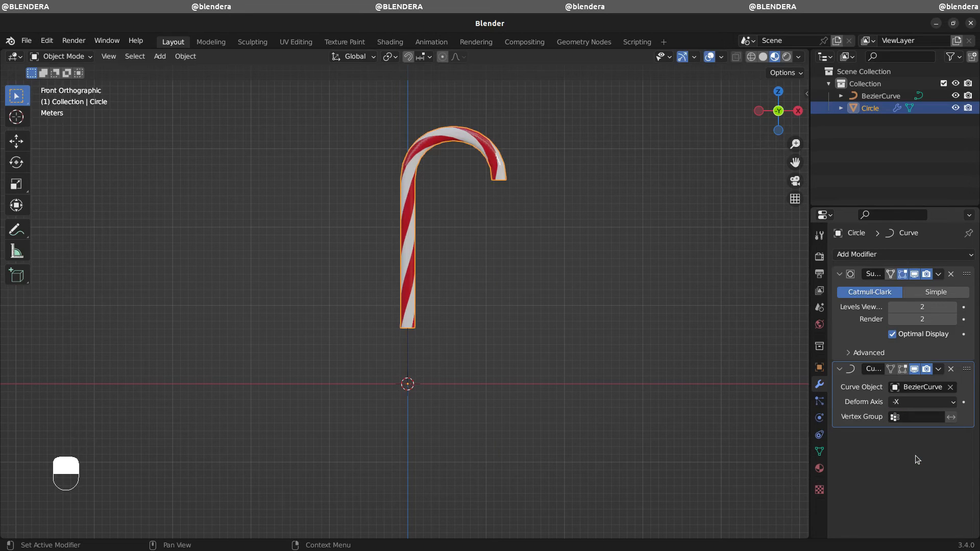
mouse_move(405, 345)
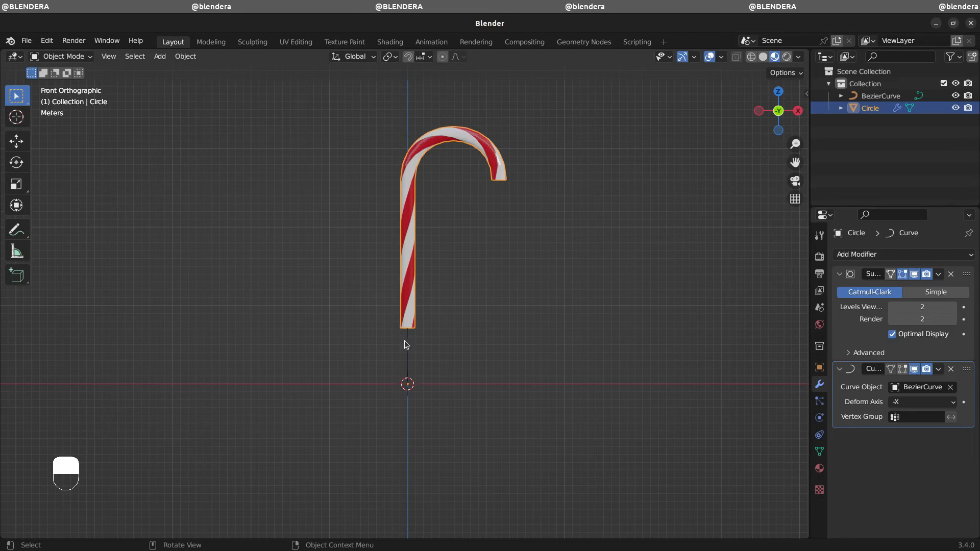
- Nudge the Bezier curve along Z, then put the cane's Curve modifier before Subdivision
left_click(882, 96)
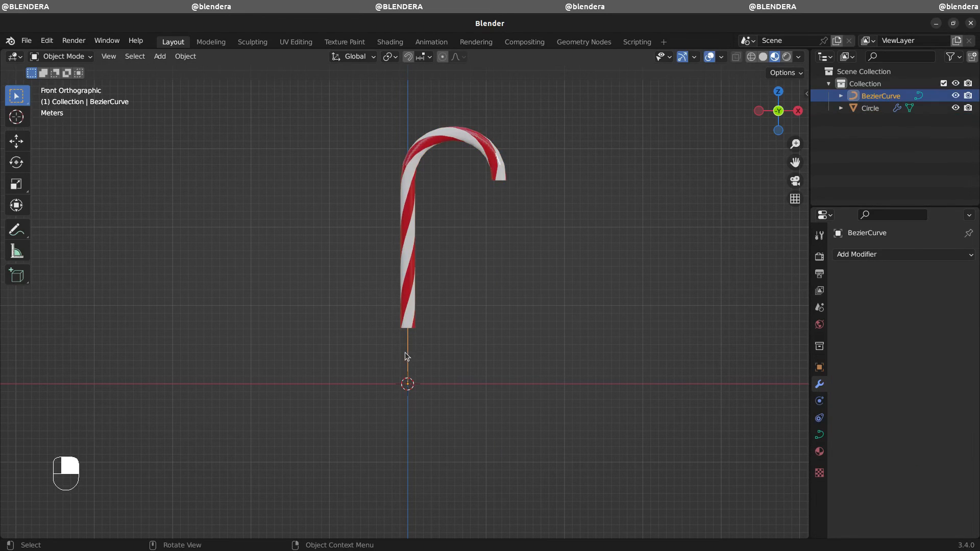
mouse_move(414, 364)
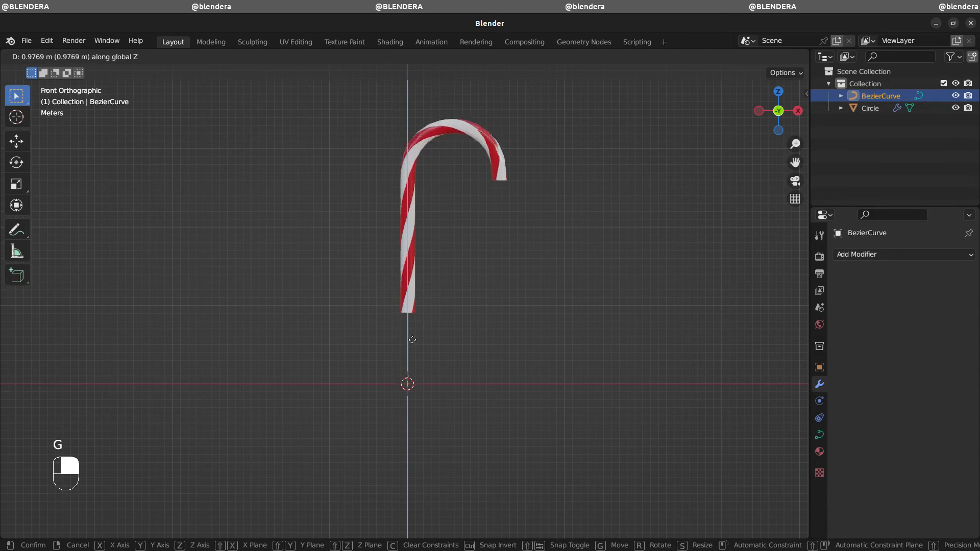
mouse_move(418, 367)
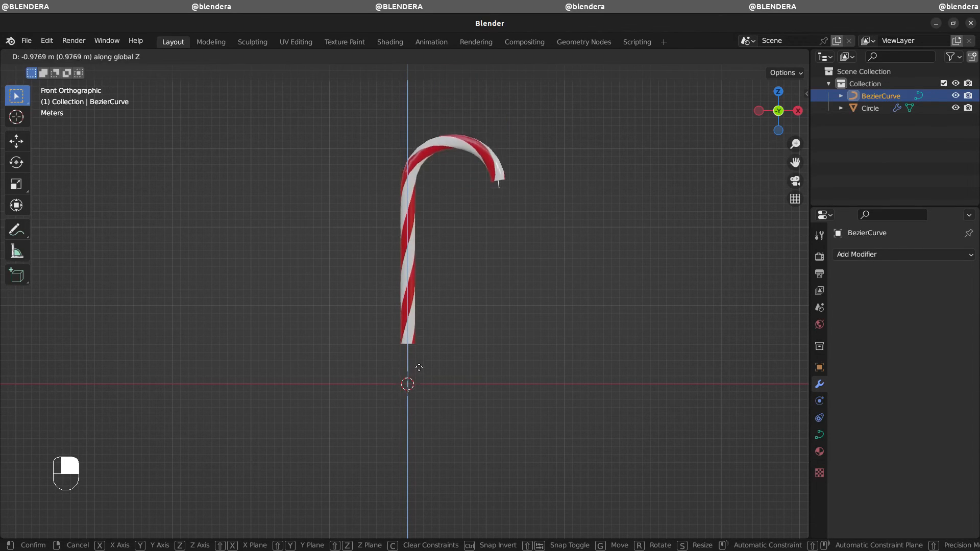
left_click(419, 362)
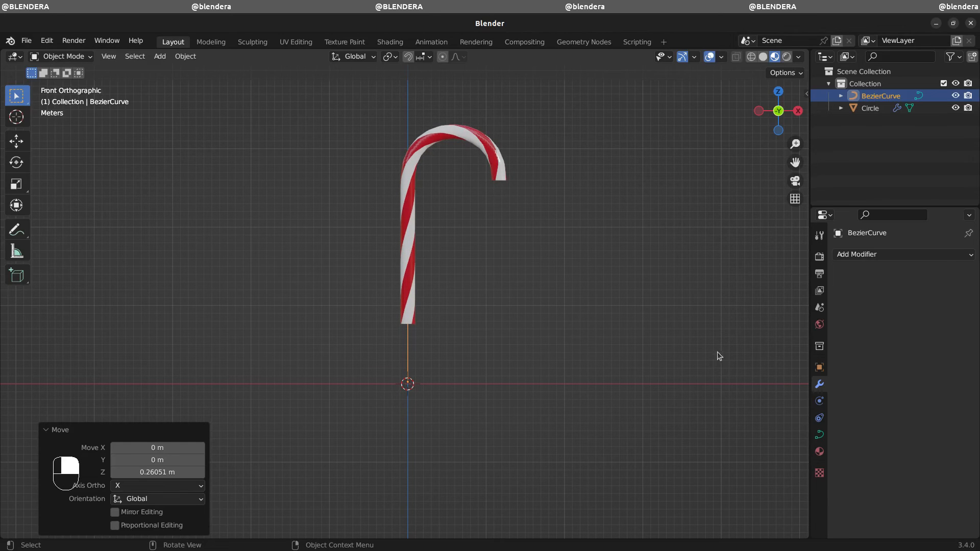
key("Tab")
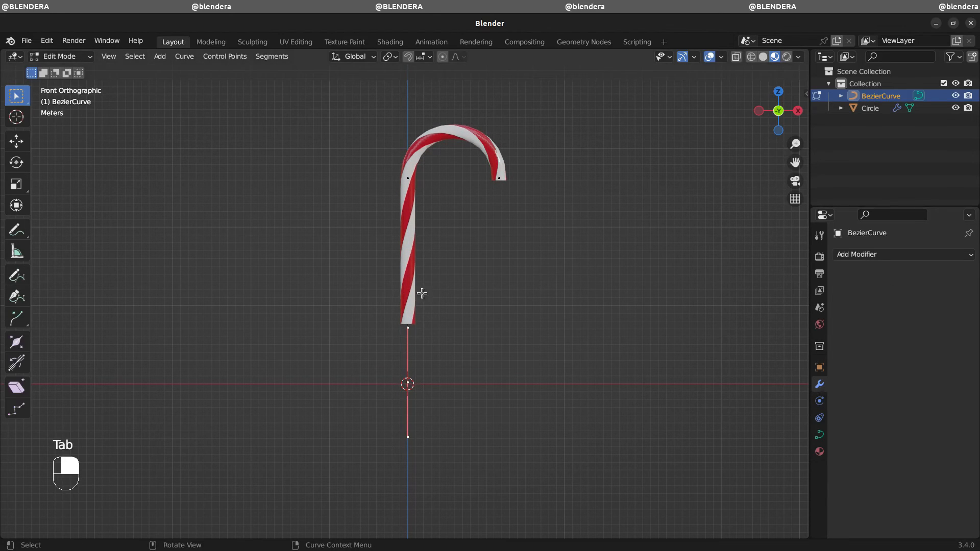
left_click(938, 369)
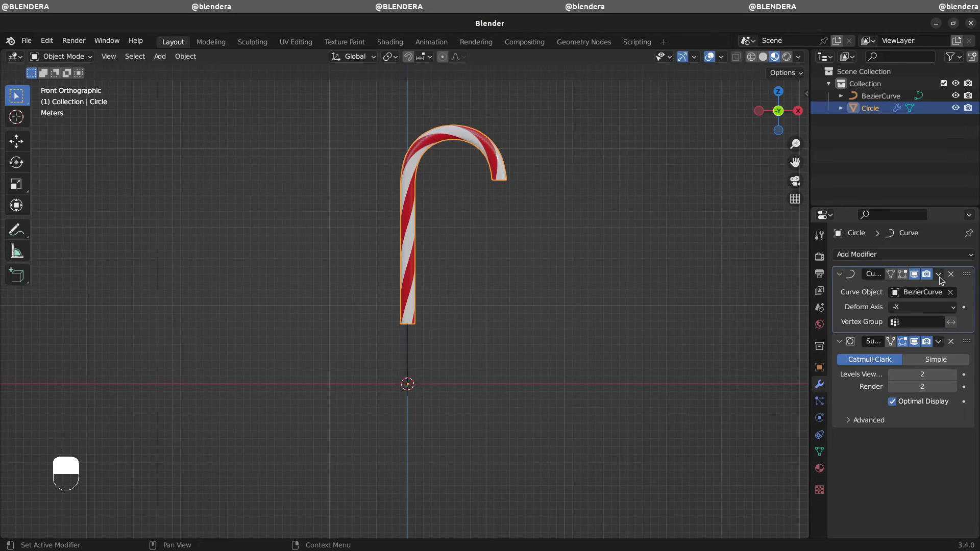
left_click(950, 274)
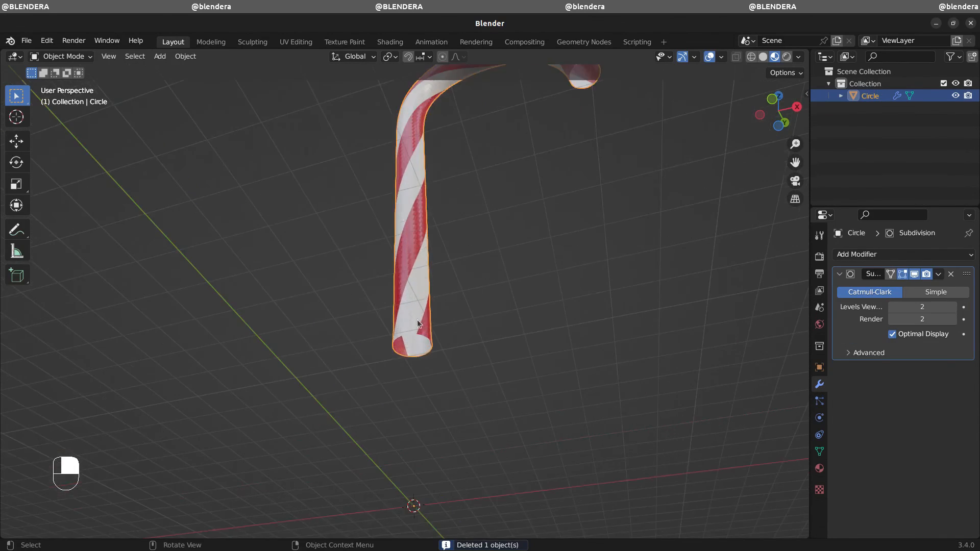
- Apply Shade Smooth to the candy cane mesh and look at its end
right_click(418, 323)
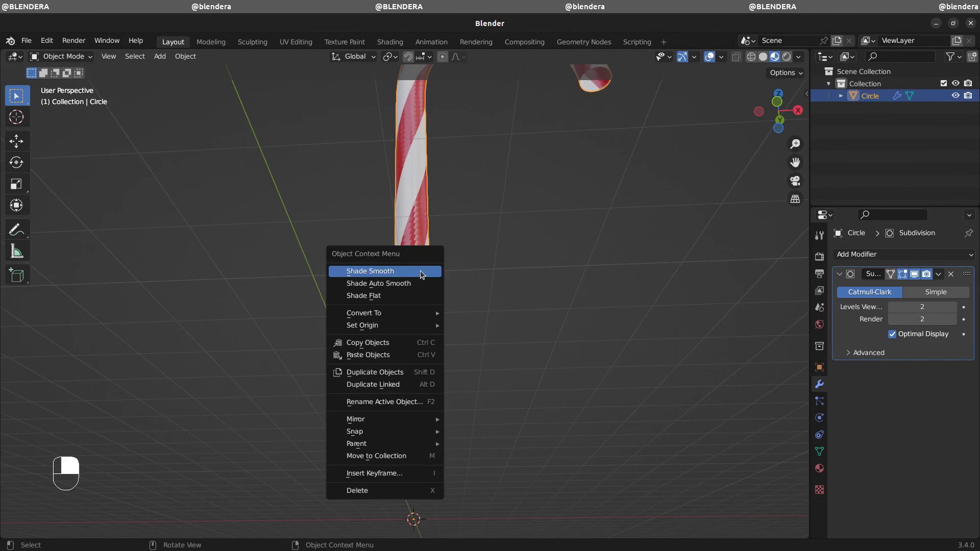
left_click(370, 271)
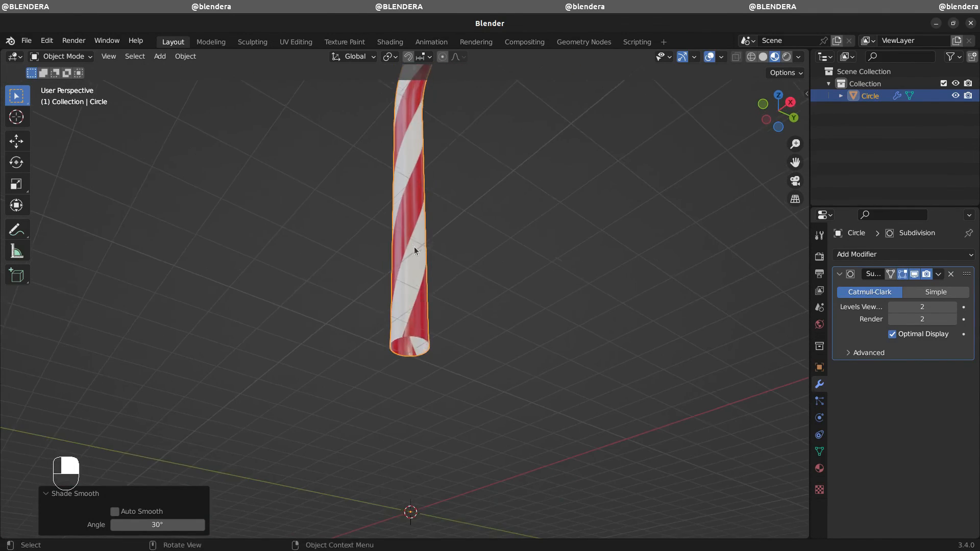
left_click_drag(412, 219, 413, 301)
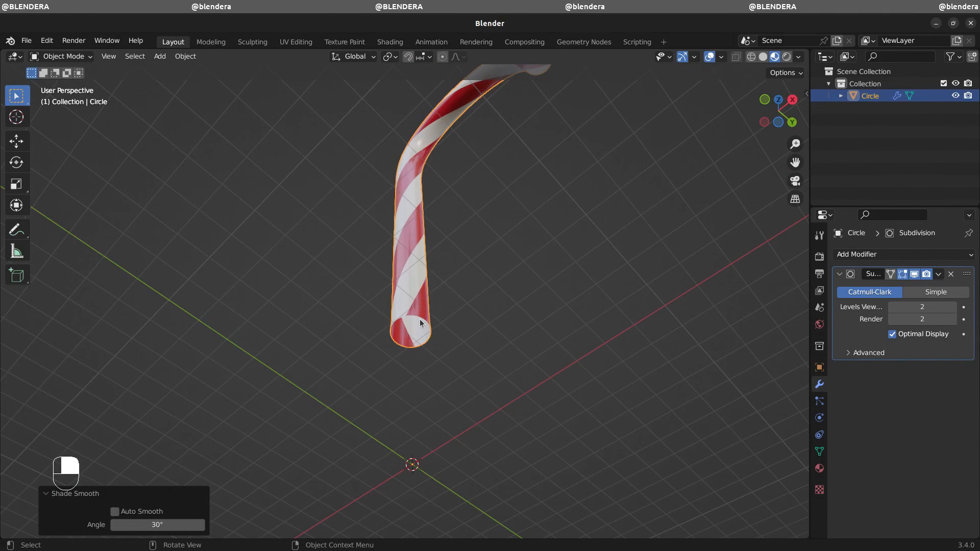
- Cap the bottom and hook ends by shrinking each rim and merging it at center
key("Tab")
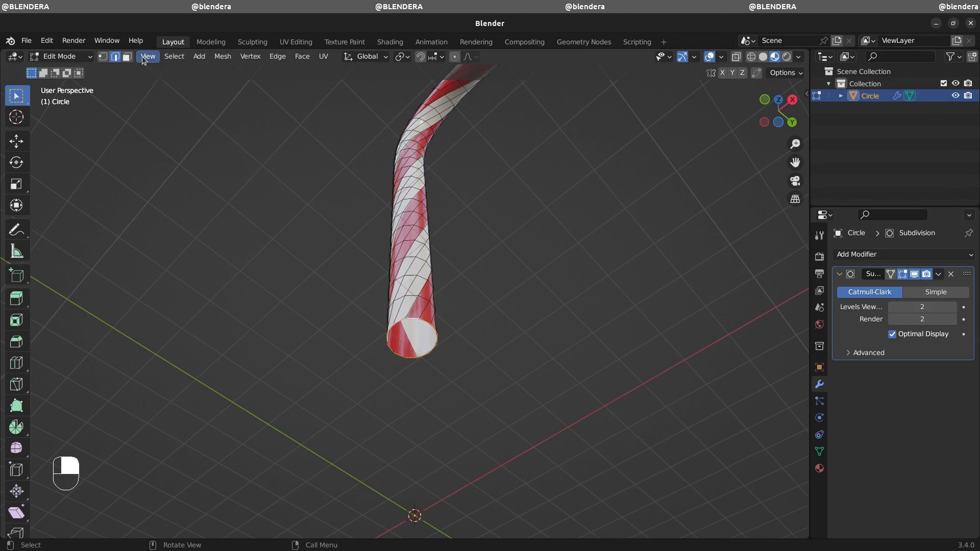
mouse_move(574, 393)
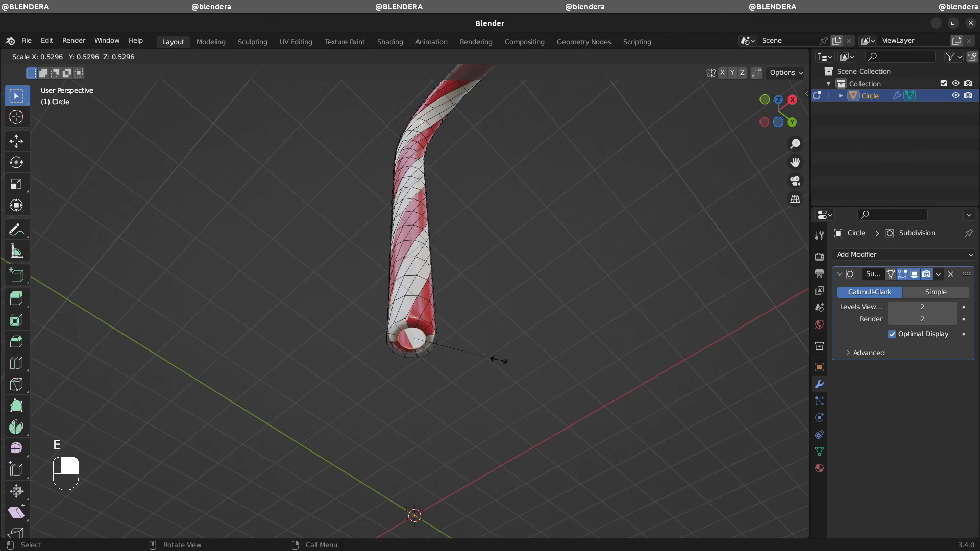
key("m")
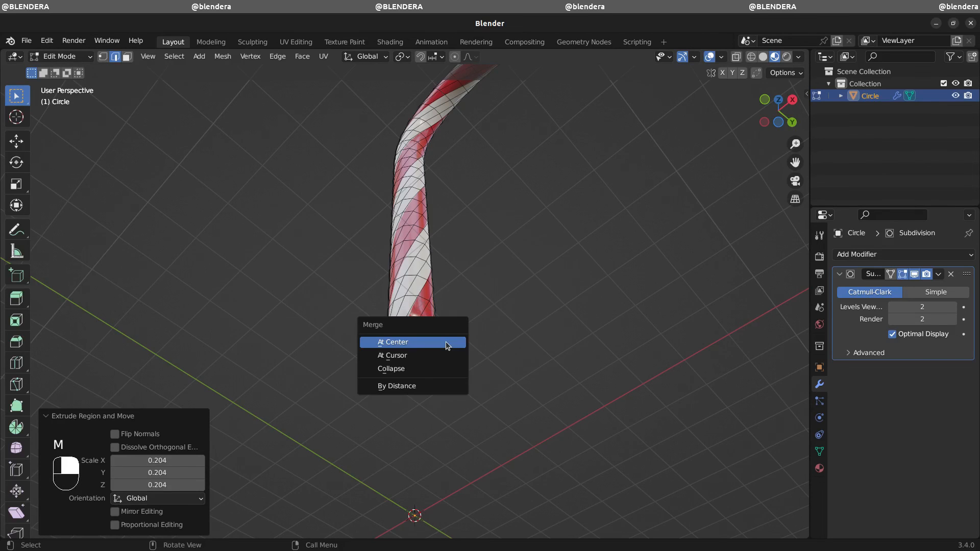
left_click(392, 342)
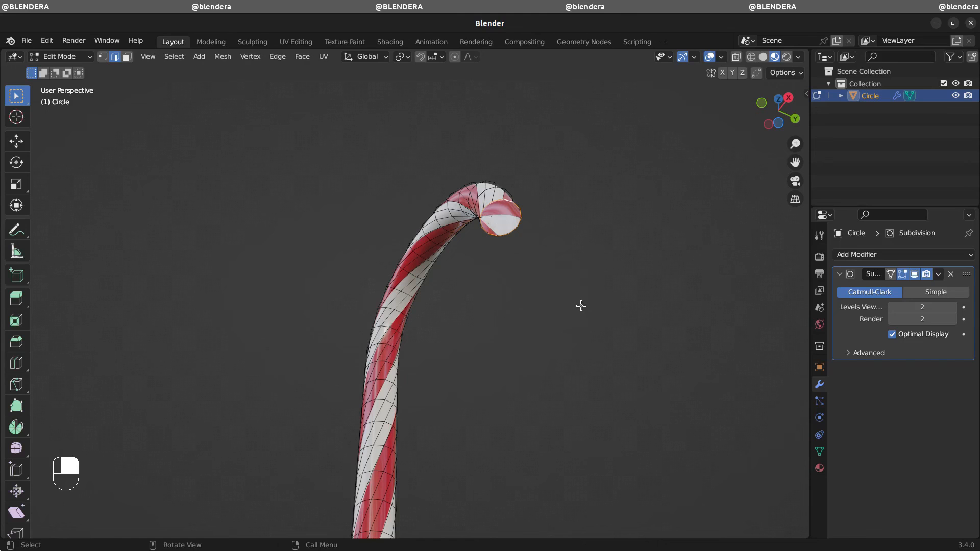
key("s")
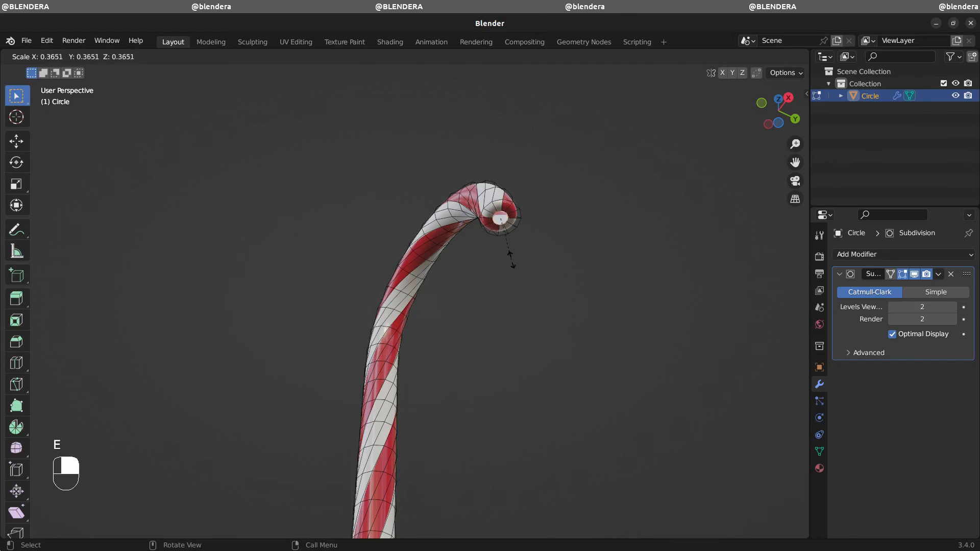
key("m")
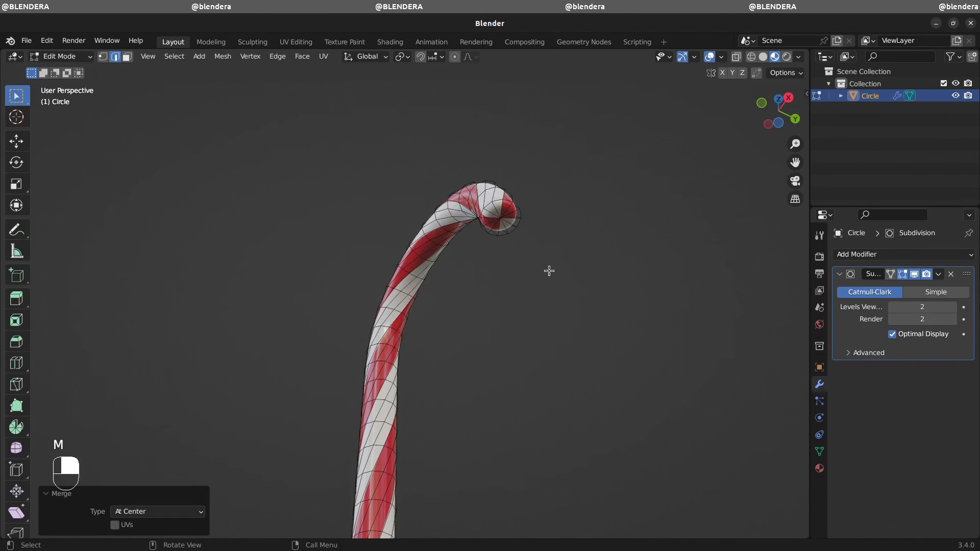